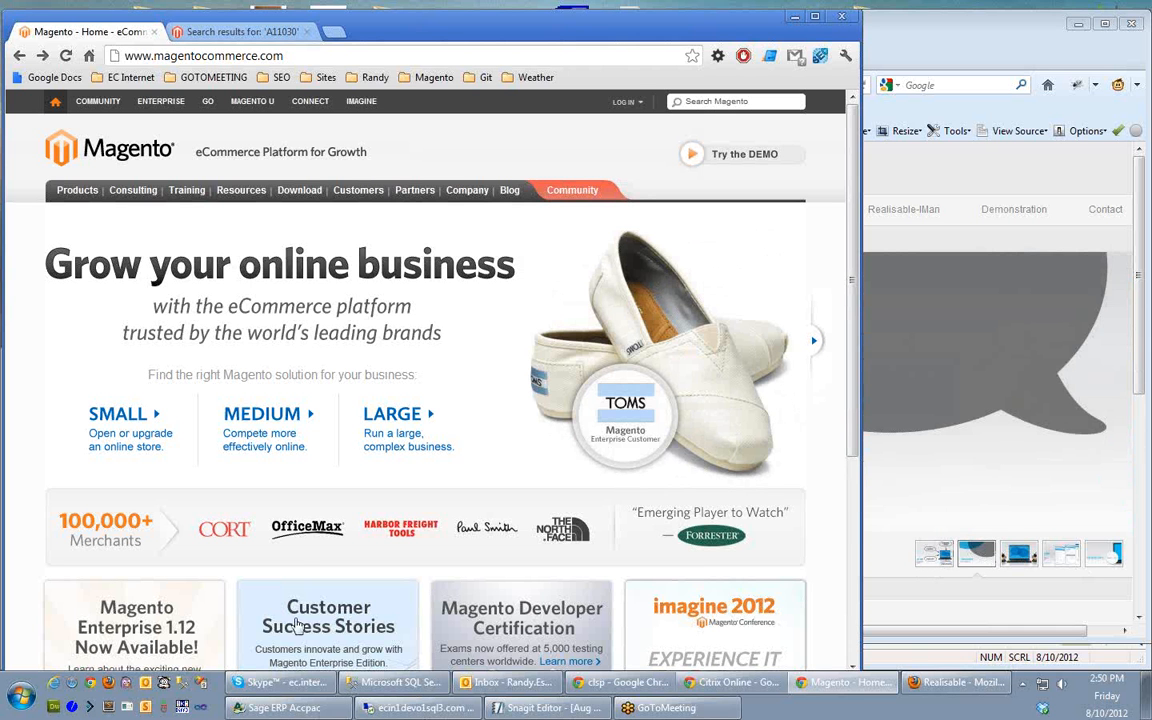
# - Bring forward the Chrome tab with the store search results for item A11030
pyautogui.click(288, 708)
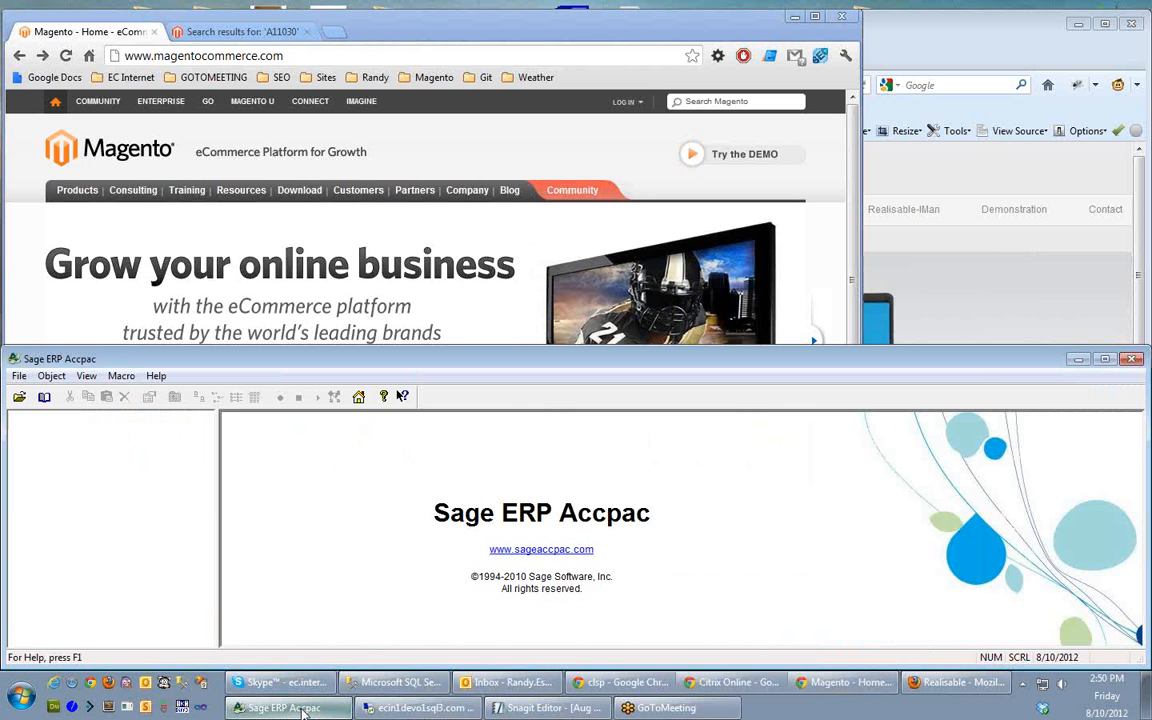
pyautogui.click(956, 682)
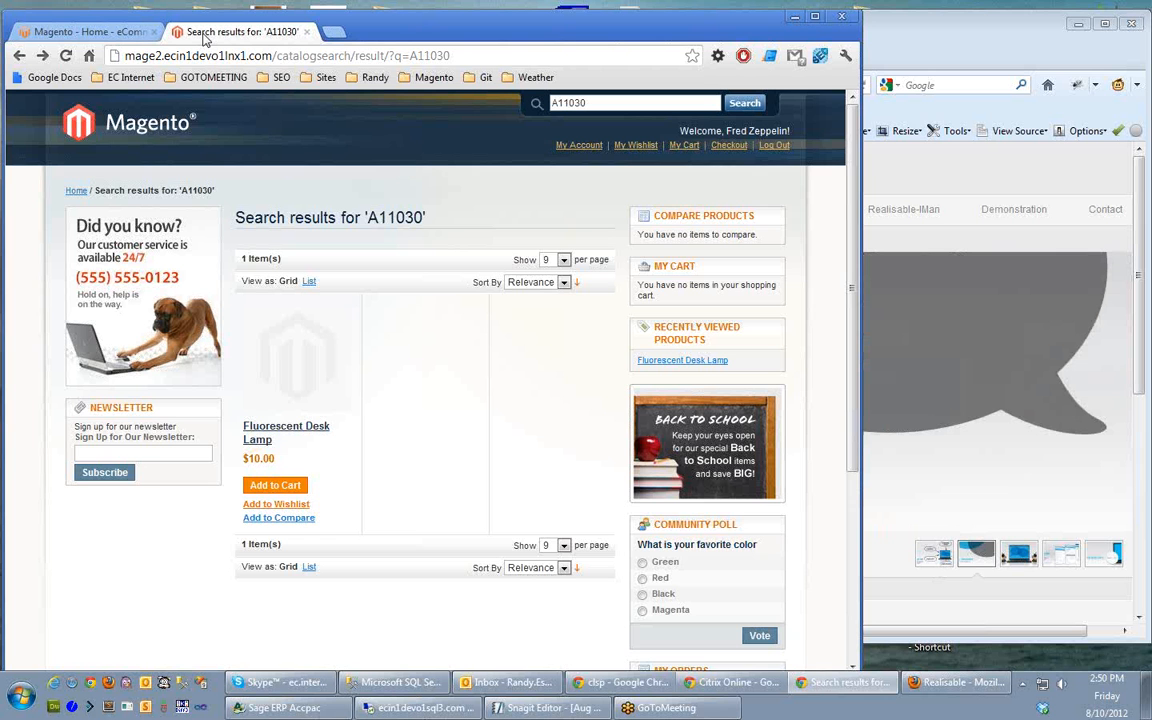
pyautogui.moveTo(208, 42)
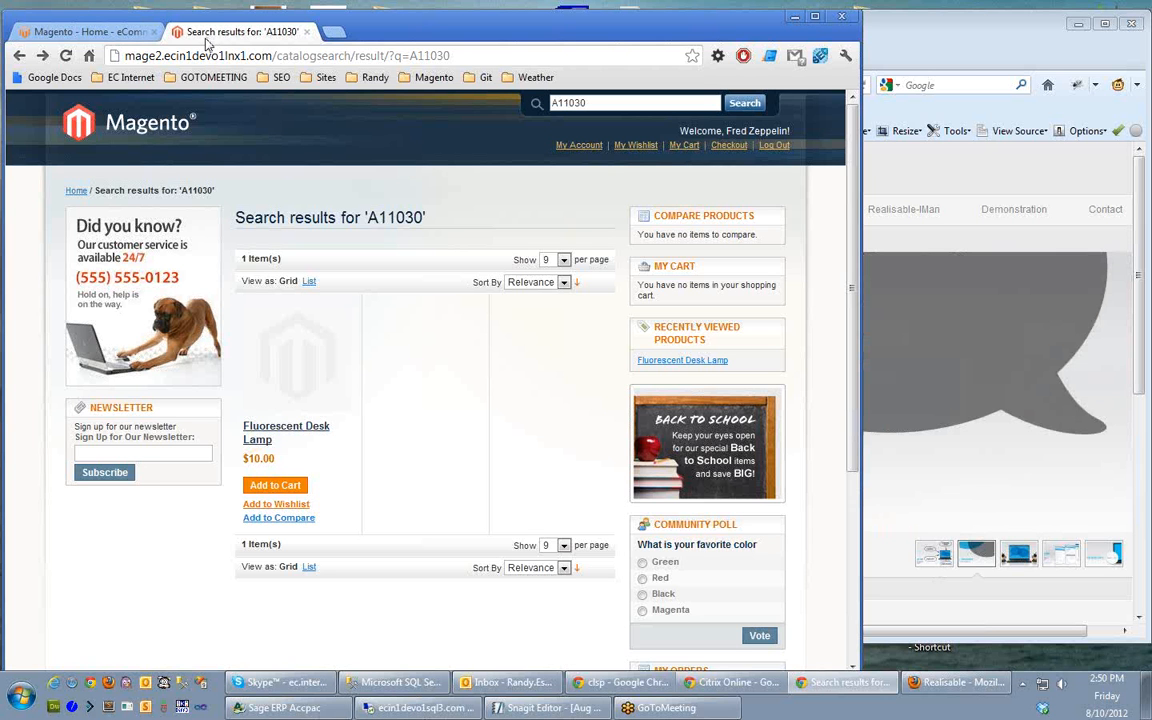
pyautogui.moveTo(208, 46)
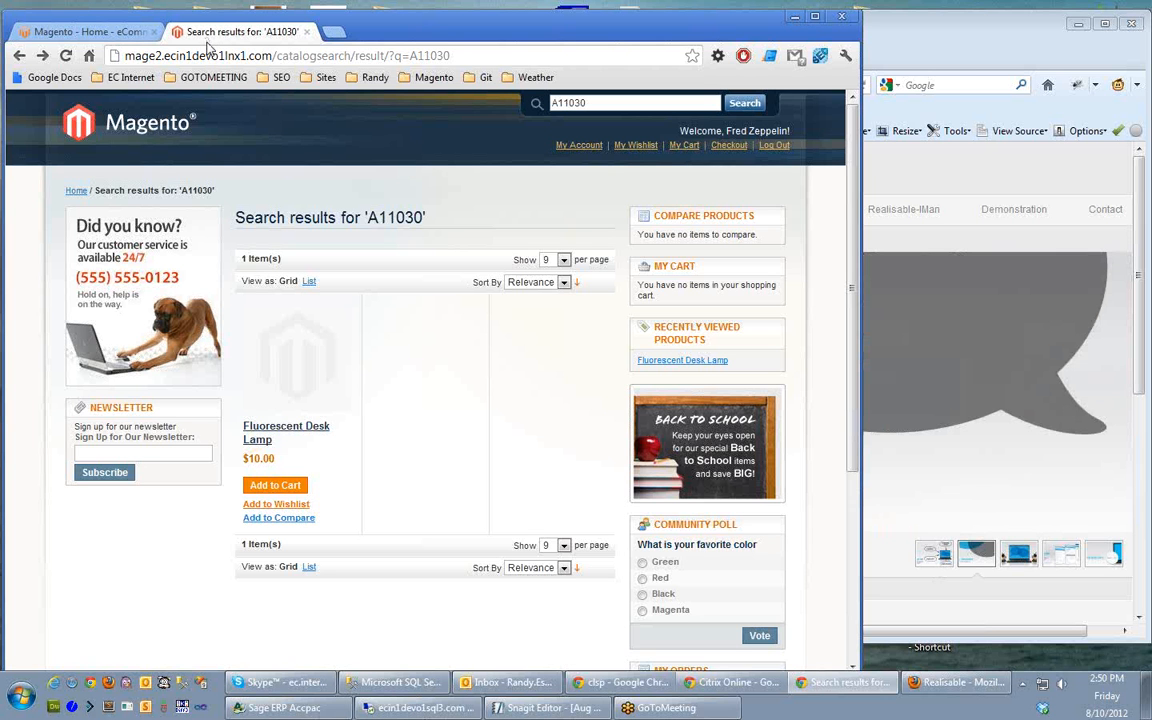
# - Add the Fluorescent Desk Lamp to the cart and proceed to checkout
pyautogui.click(276, 486)
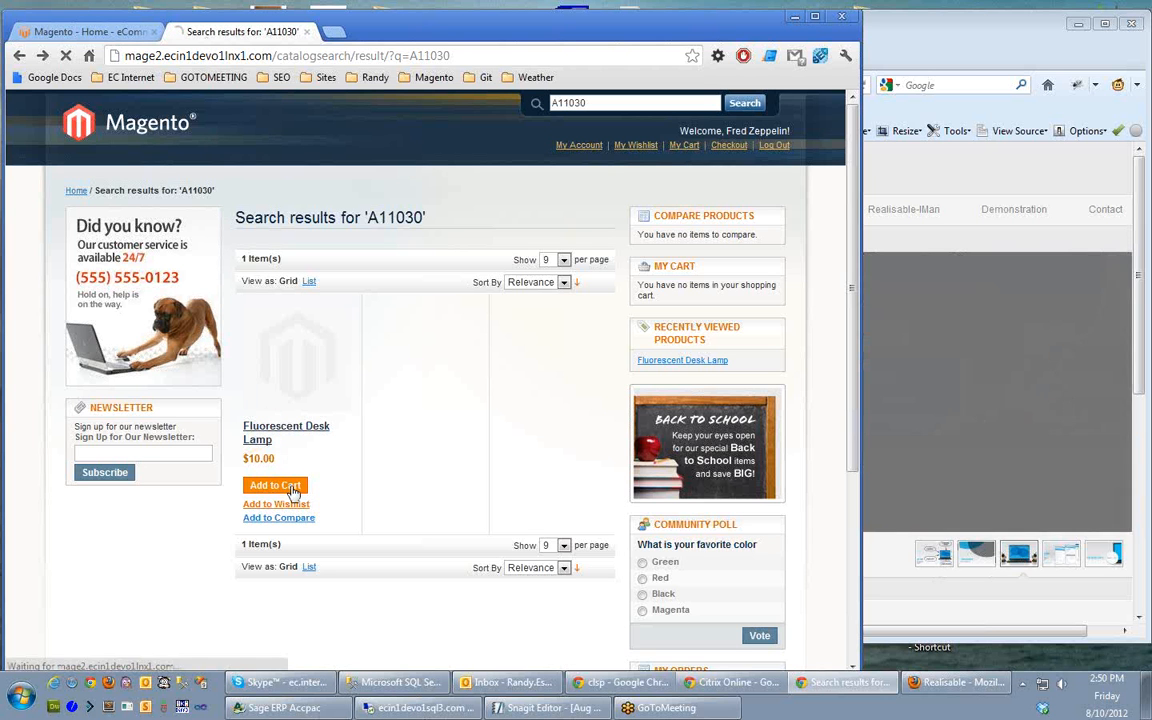
pyautogui.click(274, 486)
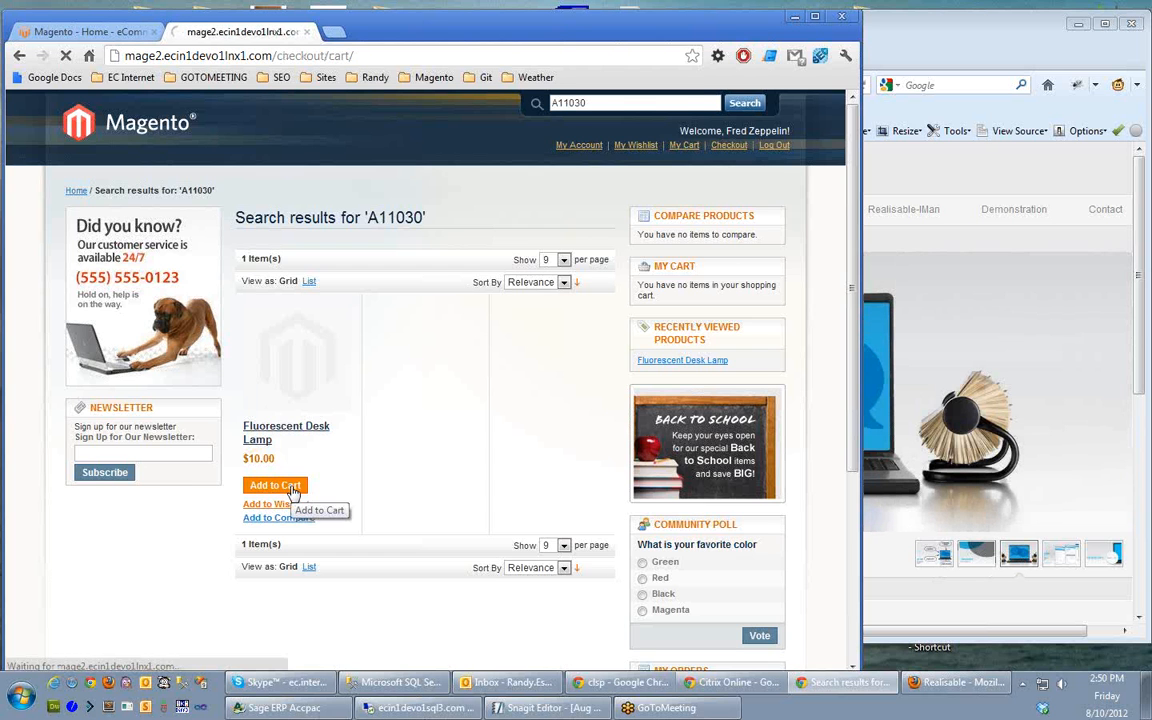
pyautogui.click(274, 486)
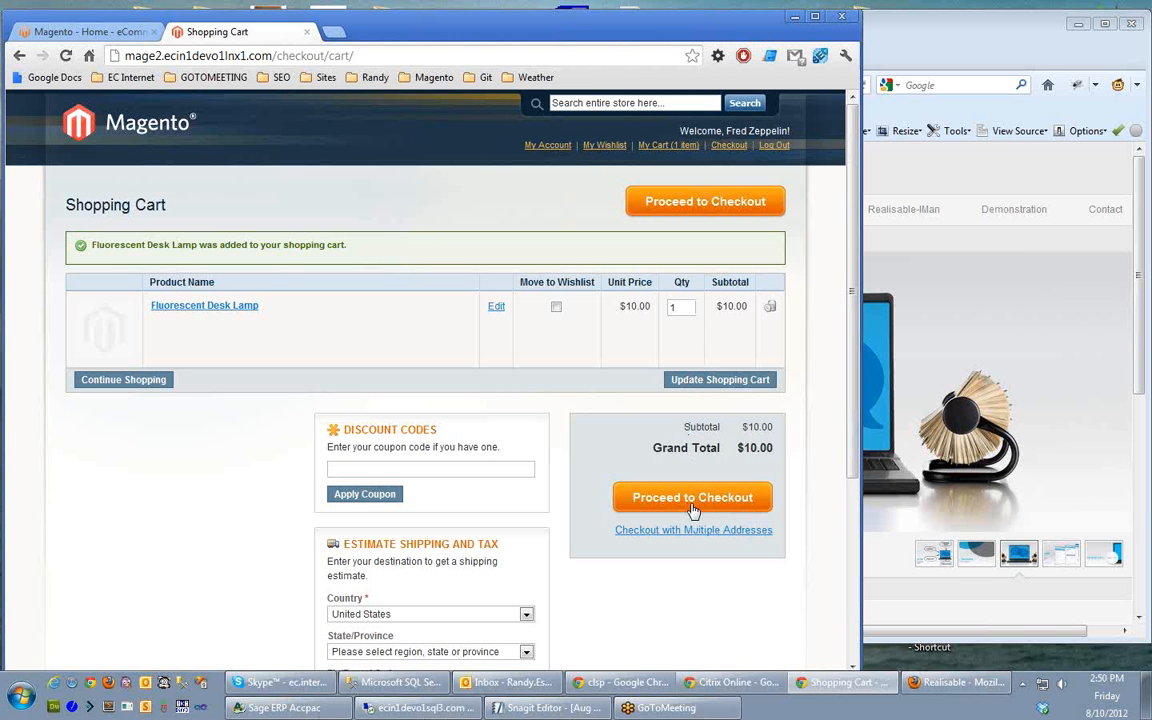
pyautogui.click(692, 496)
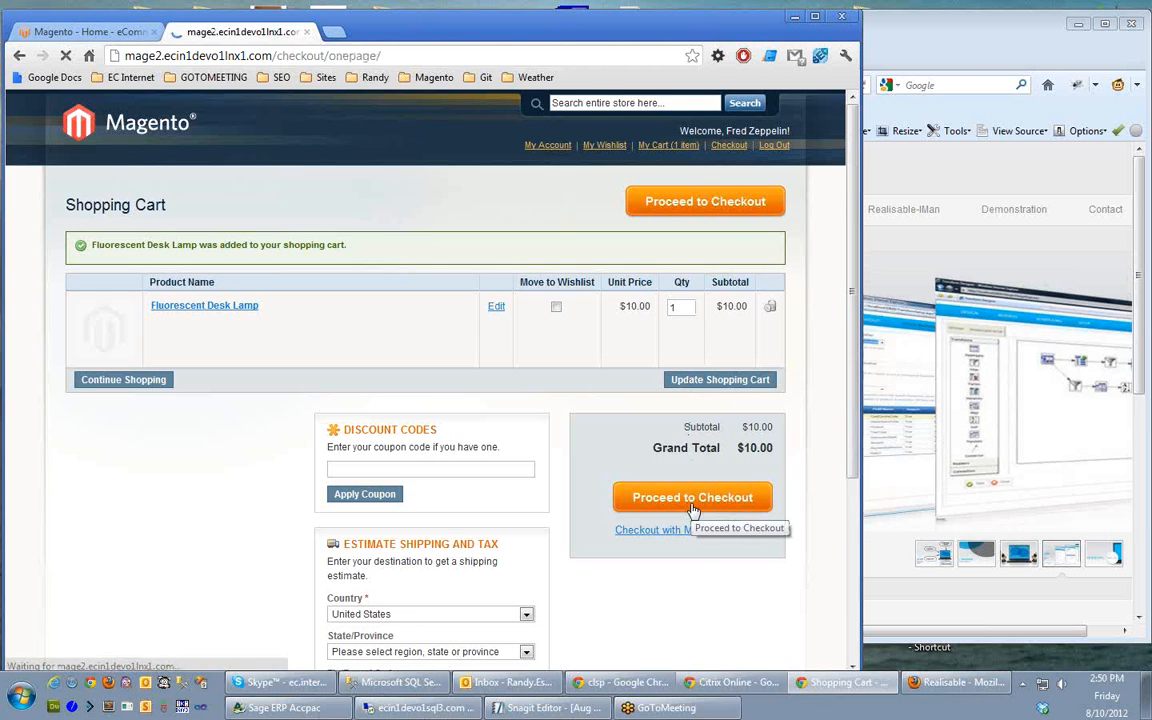
pyautogui.click(692, 496)
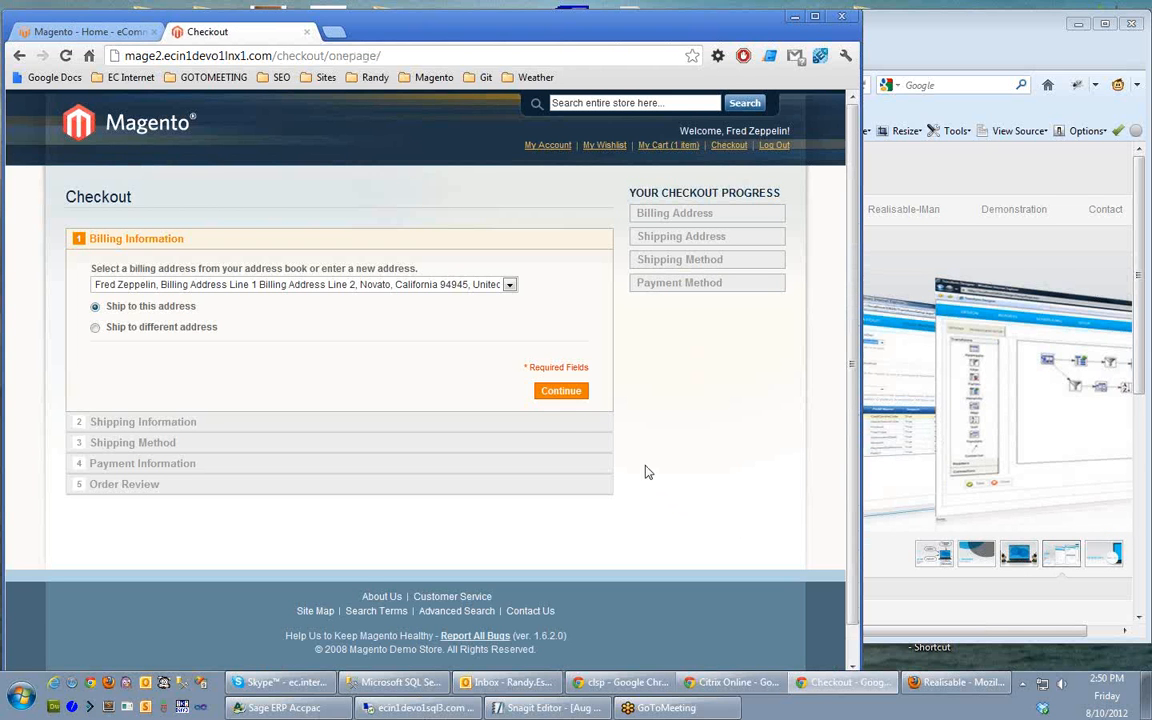
pyautogui.click(560, 390)
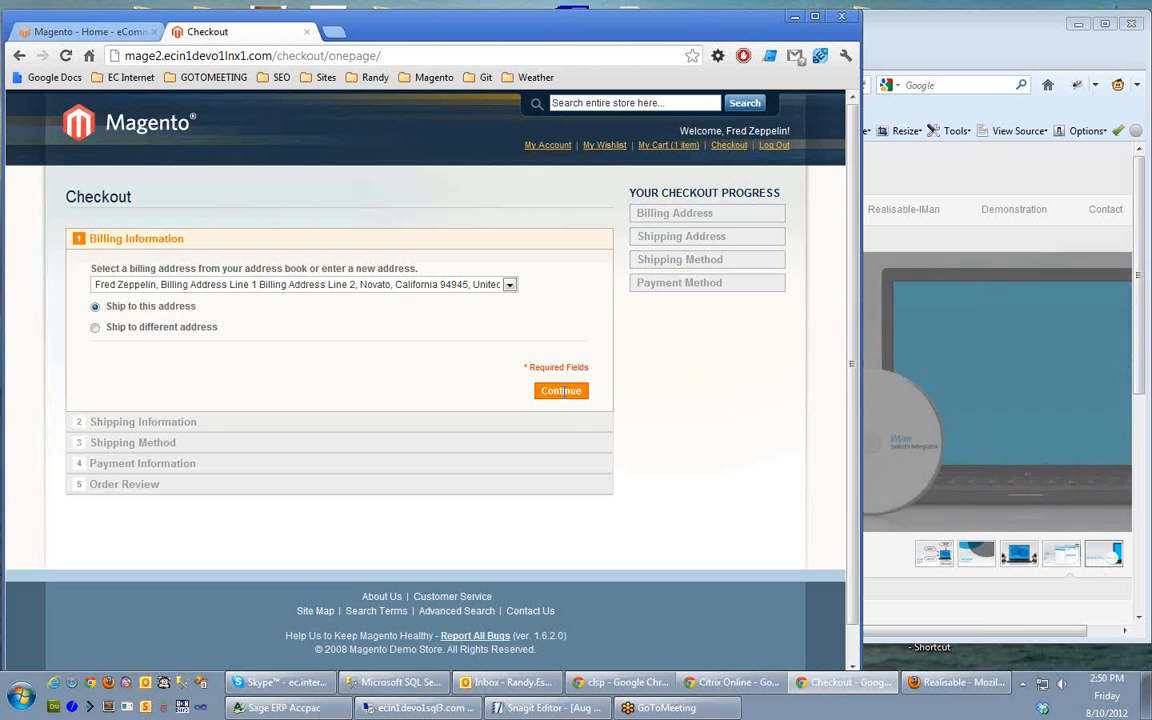
# - Accept billing address and flat rate shipping, choose Check/Money order, and reach Order Review at $15.00
pyautogui.click(560, 390)
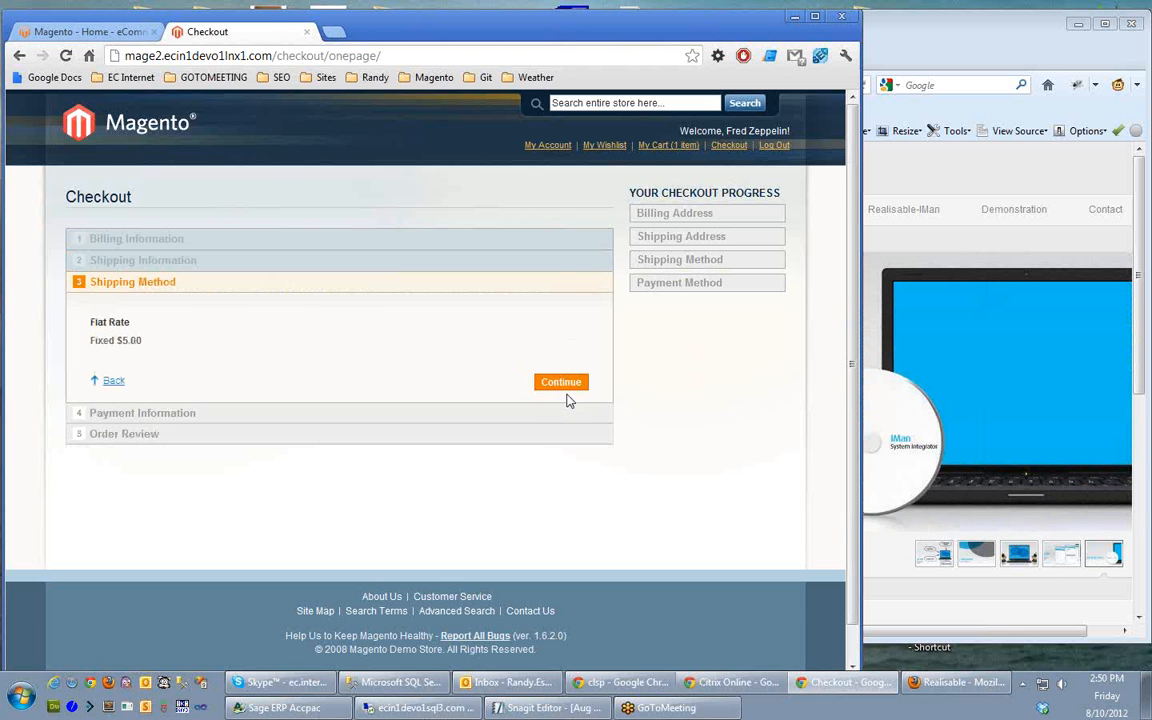
pyautogui.click(560, 382)
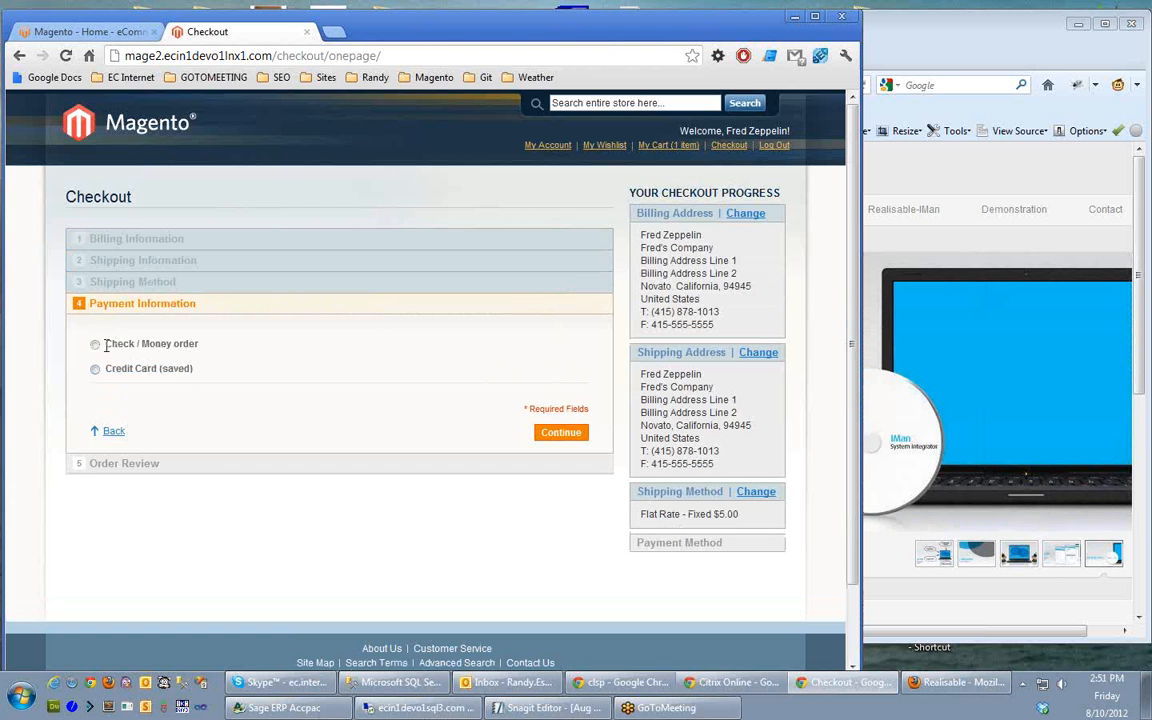
pyautogui.click(96, 344)
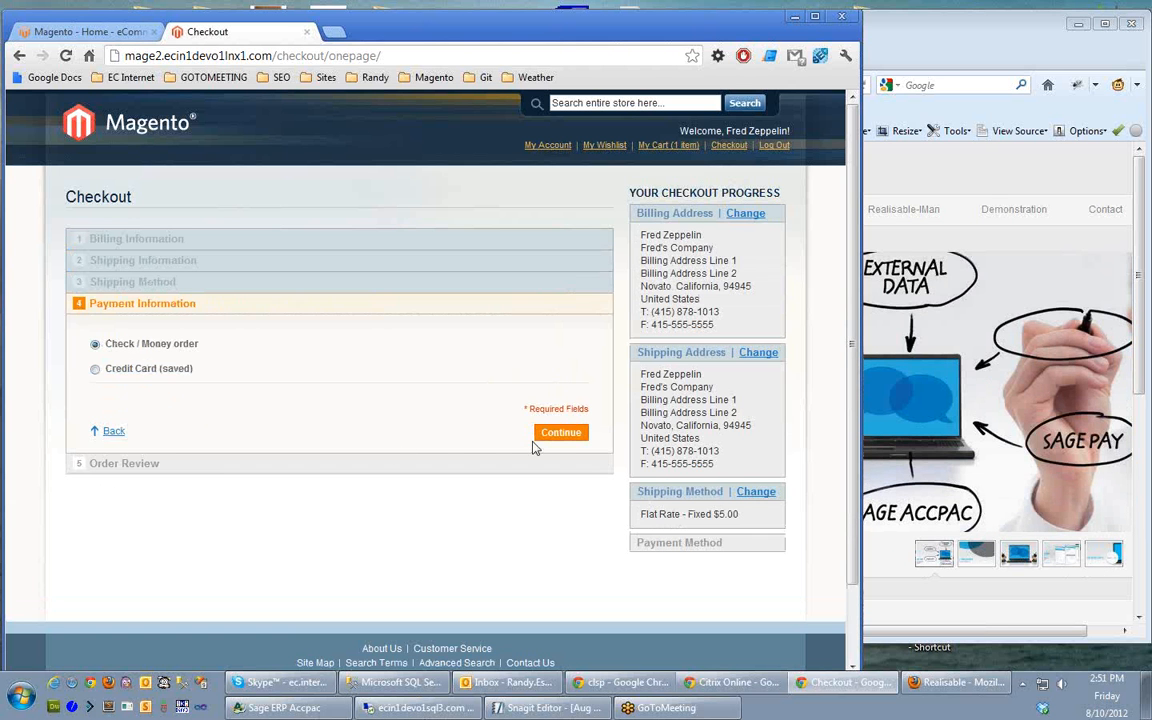
pyautogui.click(560, 432)
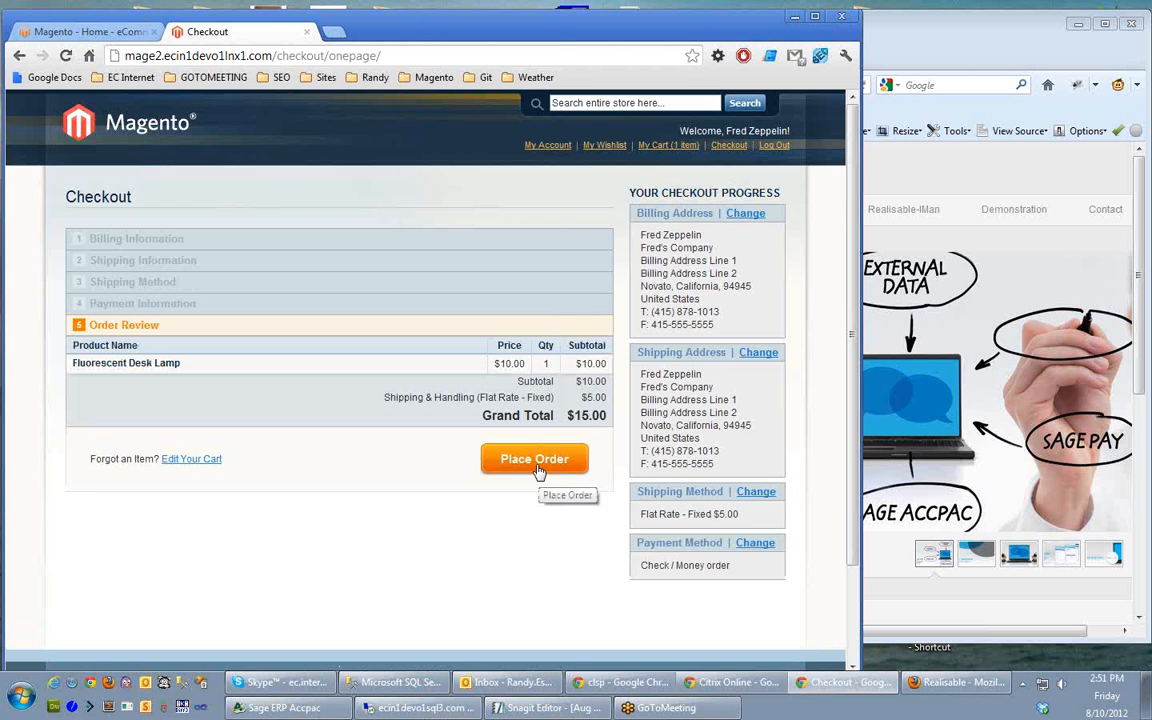
# - Place the order so Magento confirms it was received as order 100000081
pyautogui.click(534, 458)
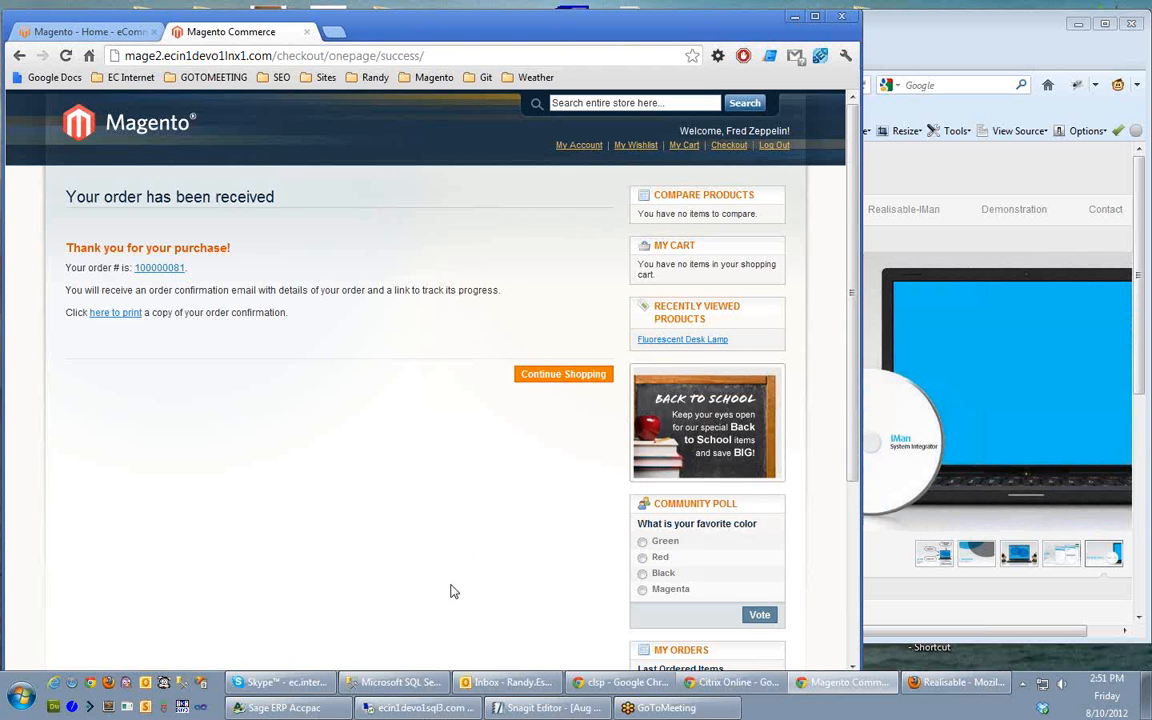
pyautogui.moveTo(408, 628)
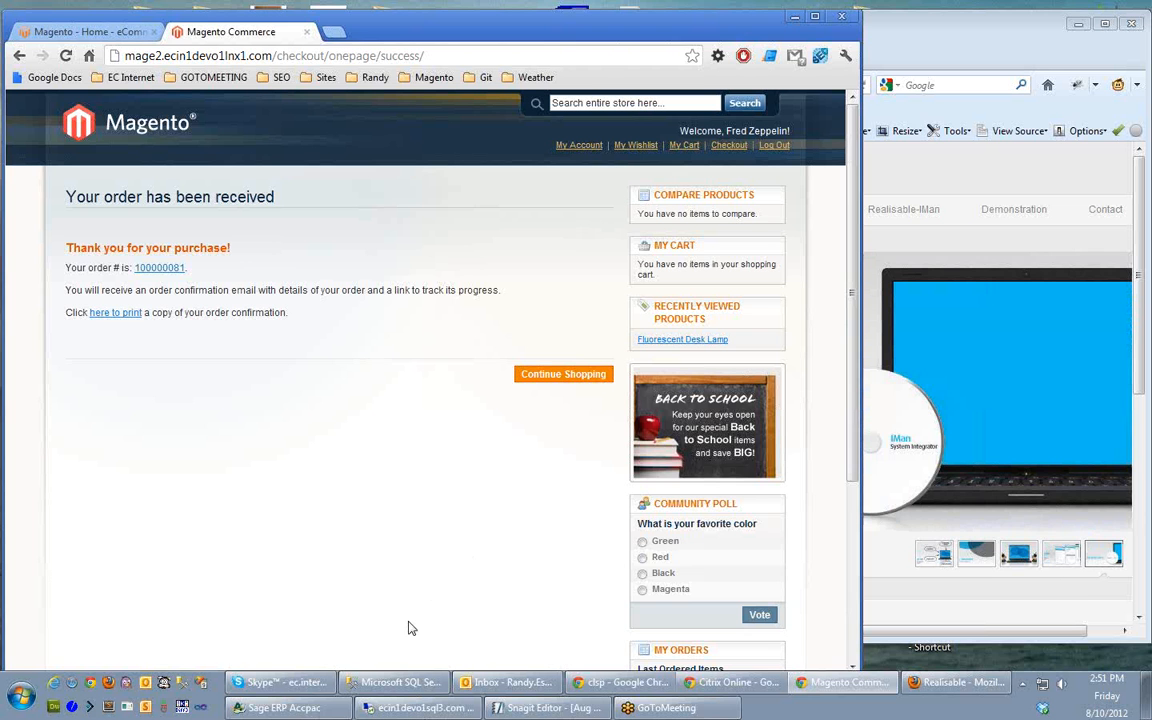
# - Sign in to the ACCCOM company in Sage ERP Accpac
pyautogui.click(288, 708)
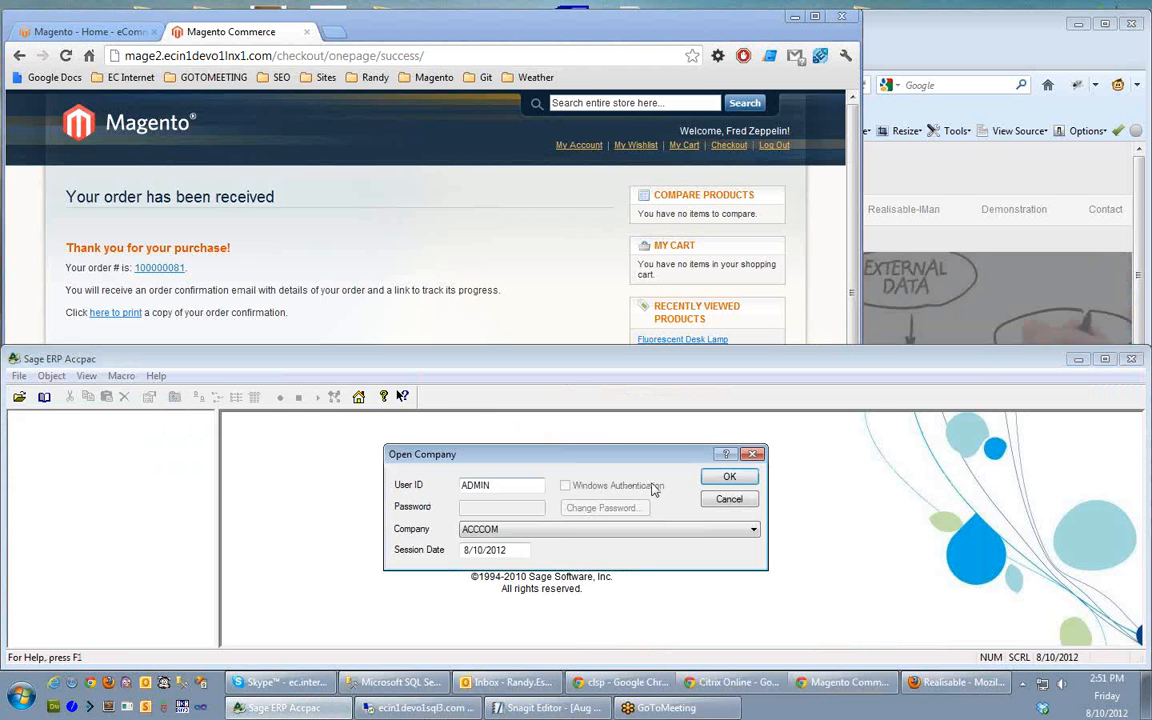
pyautogui.click(728, 476)
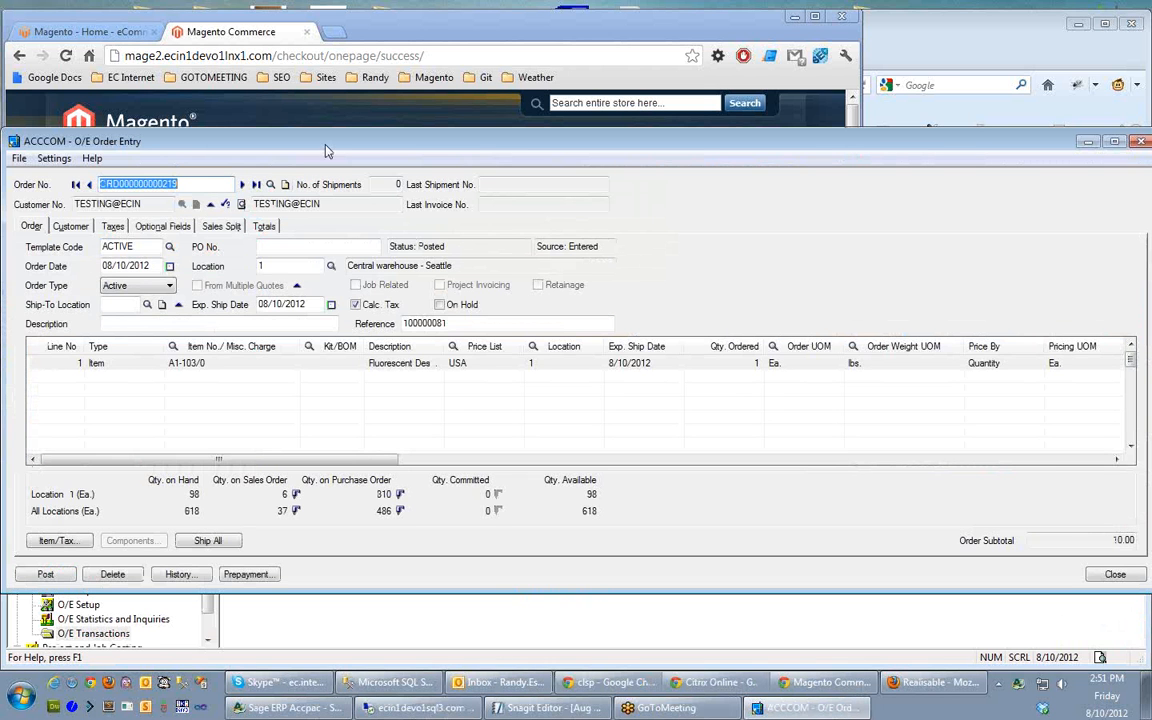
pyautogui.moveTo(416, 276)
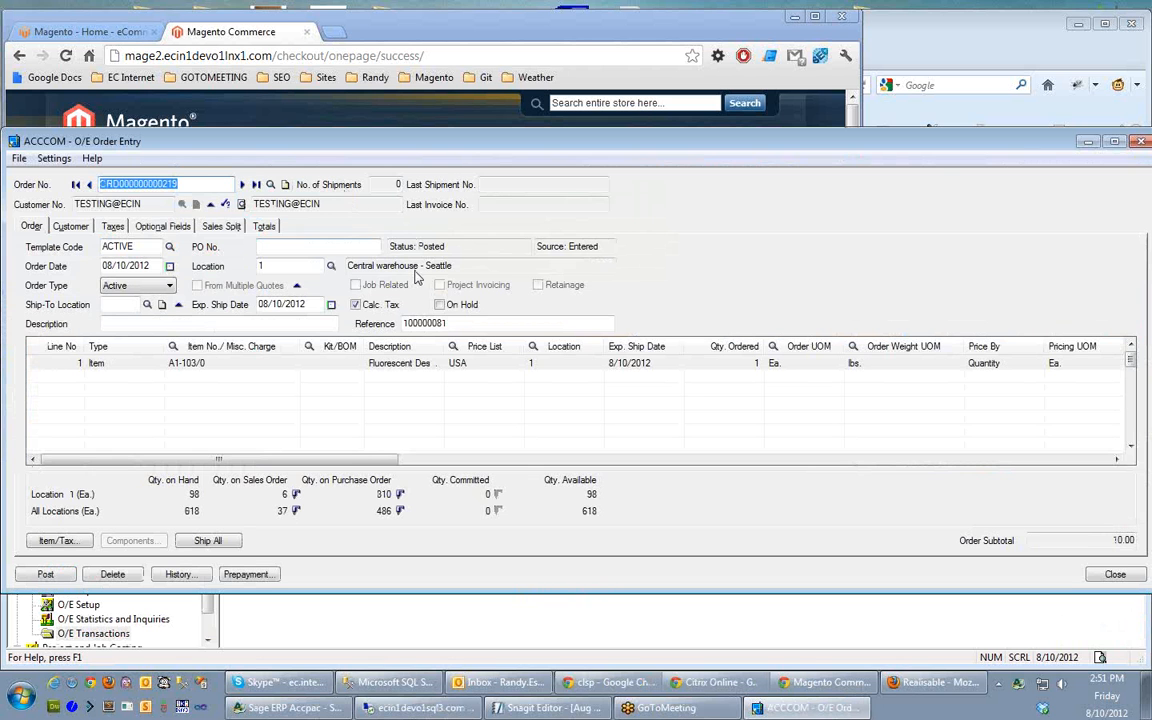
pyautogui.moveTo(752, 368)
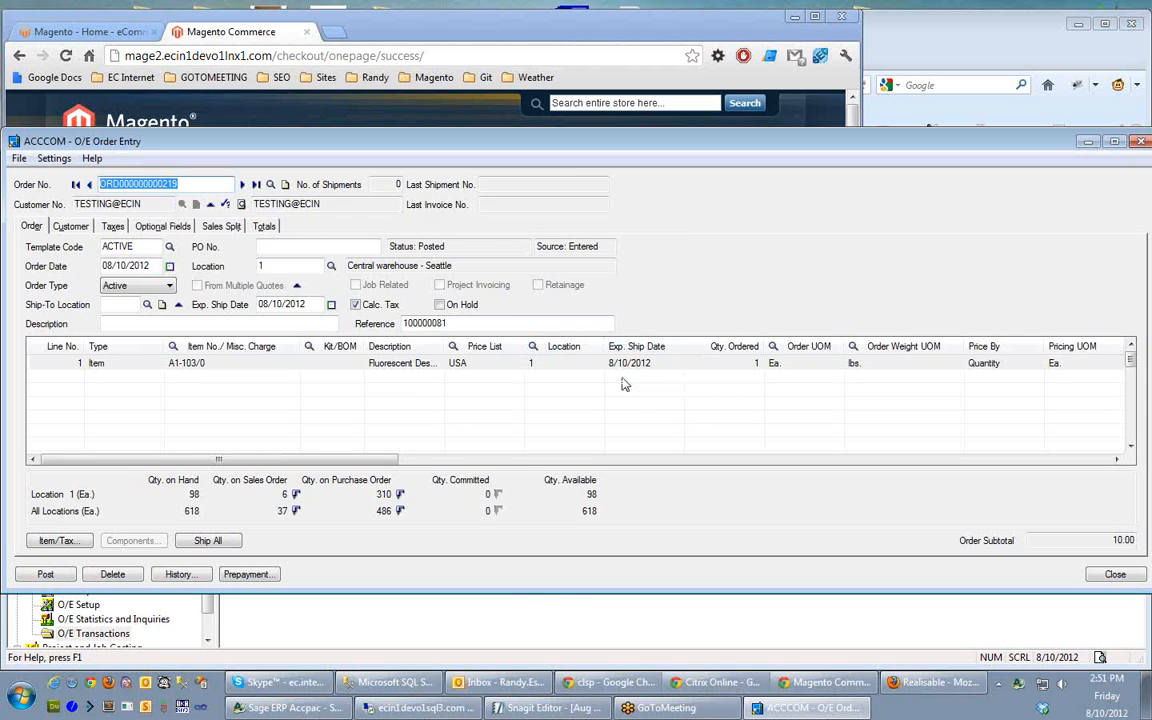
# - Ship the full quantity on the imported desk lamp order and post it
pyautogui.click(208, 540)
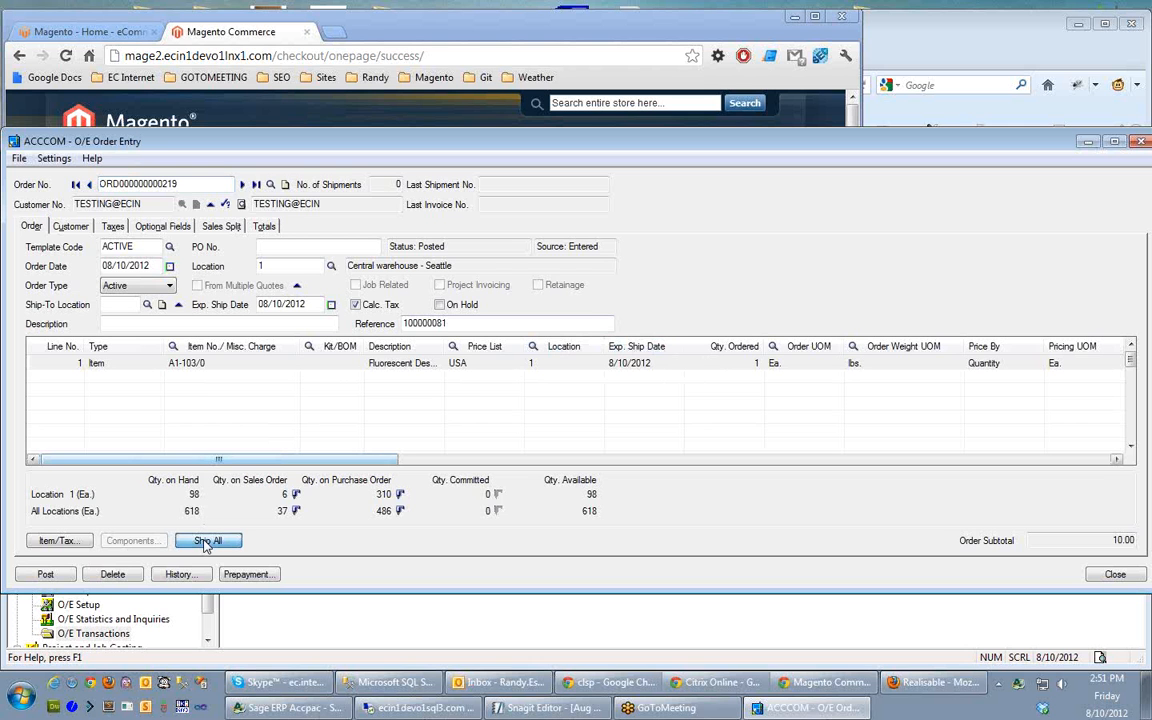
pyautogui.click(208, 540)
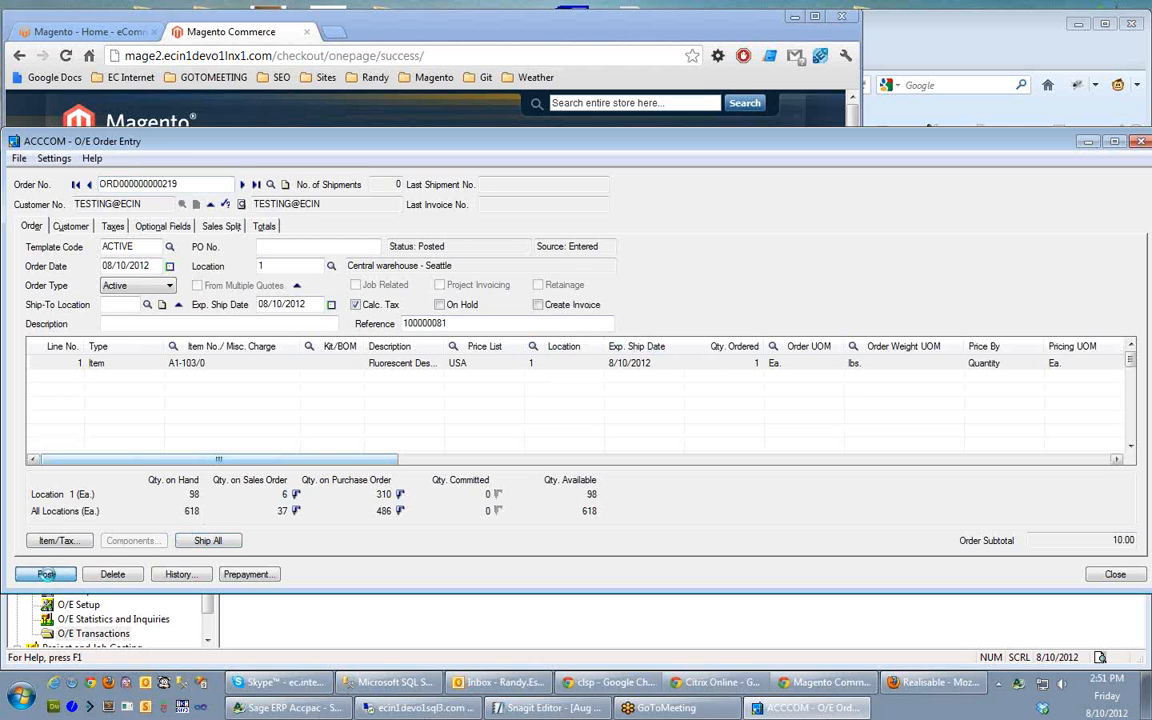
pyautogui.click(44, 572)
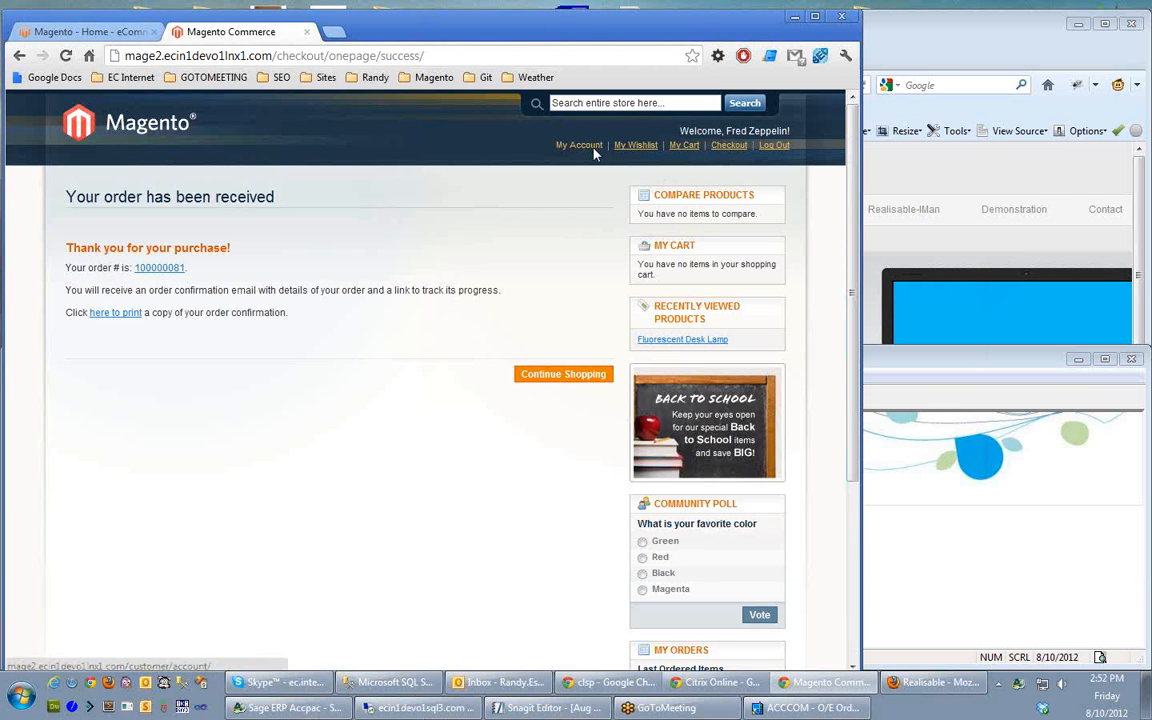
# - Show the customer dashboard listing order 100000081 as Shipped under Recent Orders
pyautogui.click(580, 144)
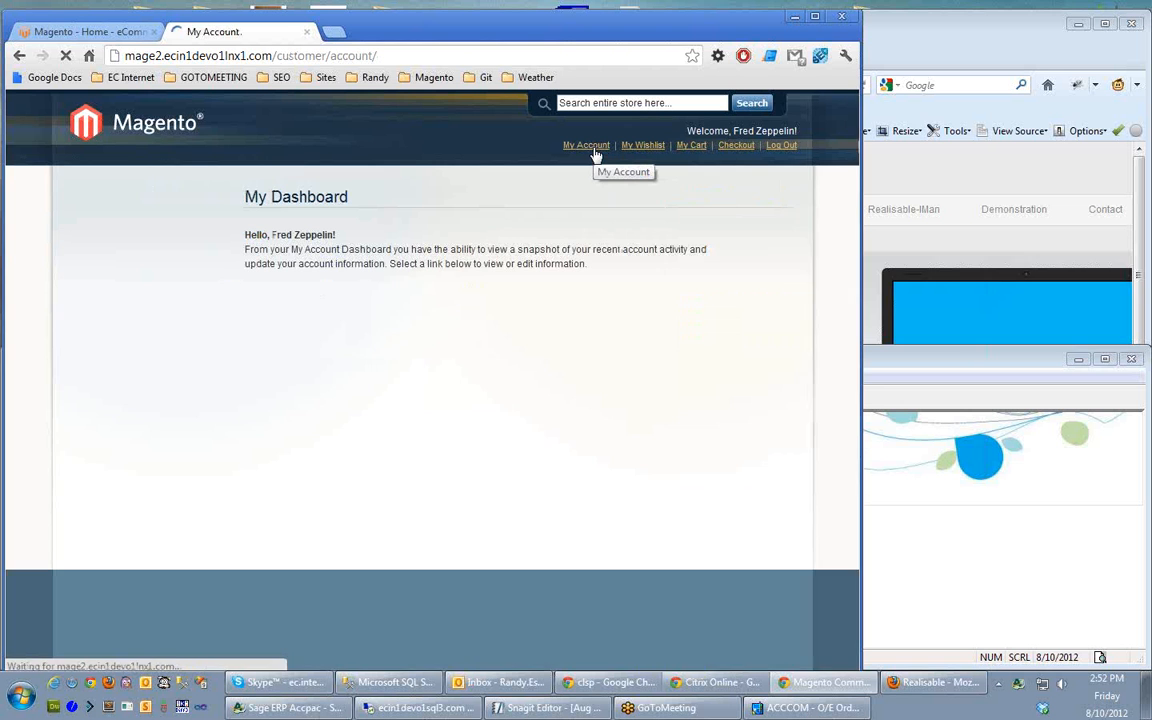
pyautogui.click(586, 144)
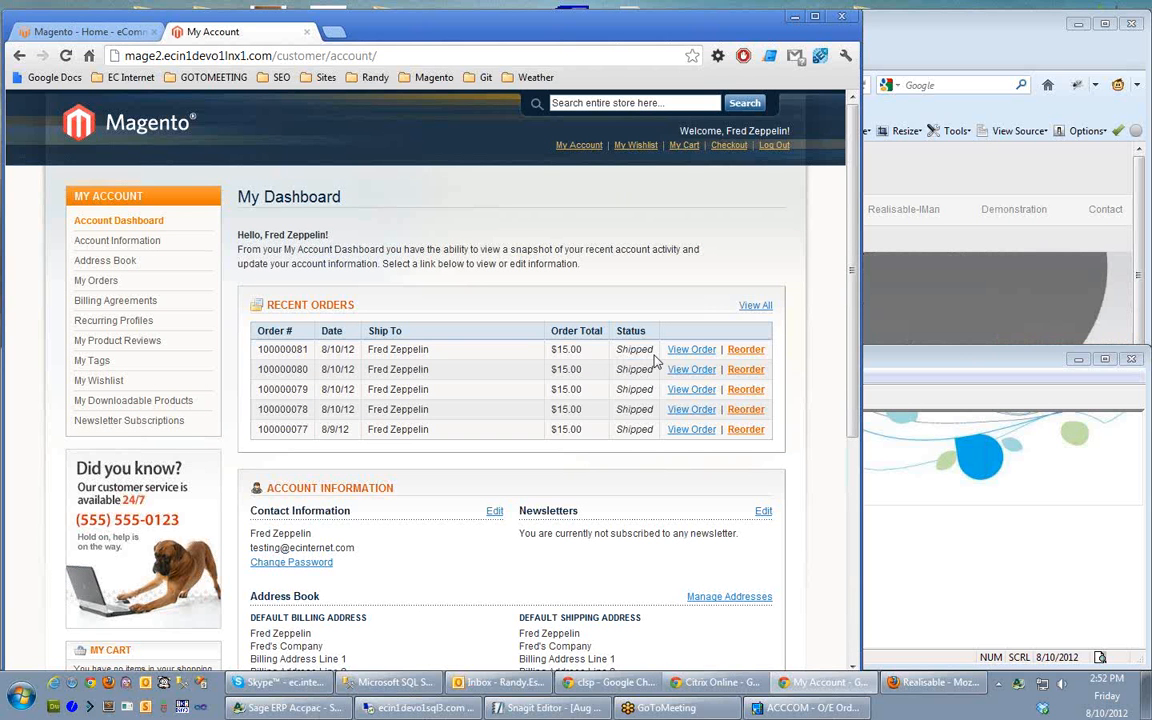
pyautogui.moveTo(784, 162)
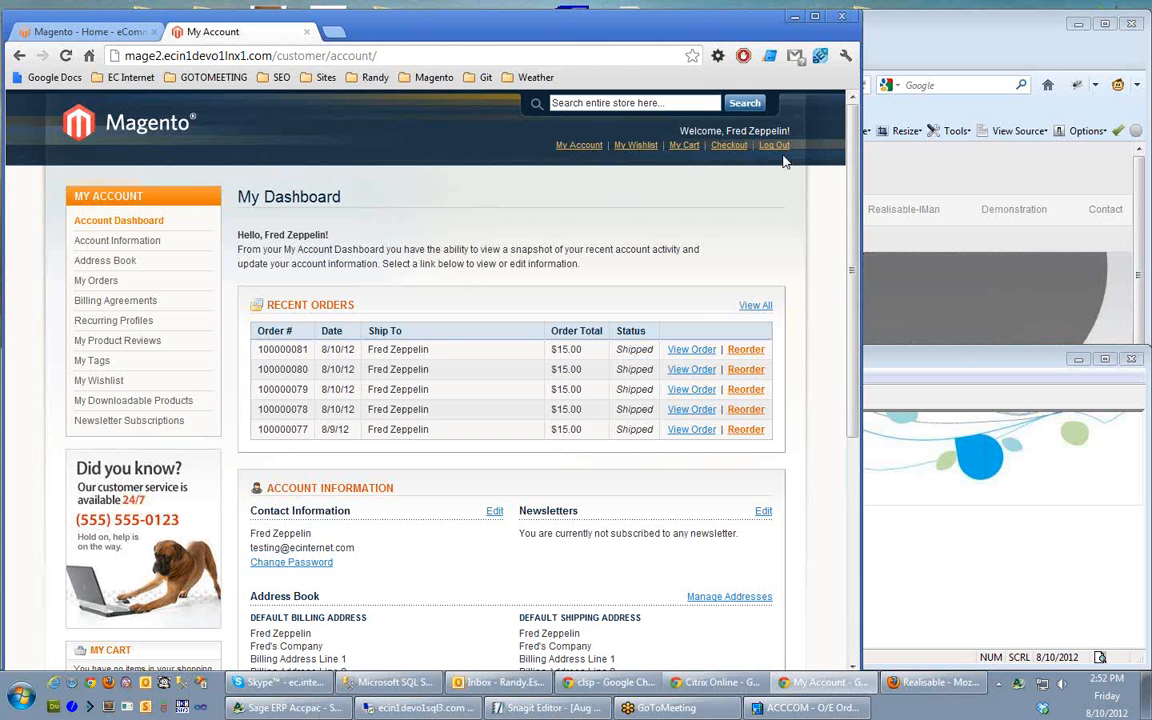
# - Log out of the store account and sign in to the Magento admin panel
pyautogui.click(344, 32)
pyautogui.write('mage2.ecin1devo1lnx1.com/index.php/admin')
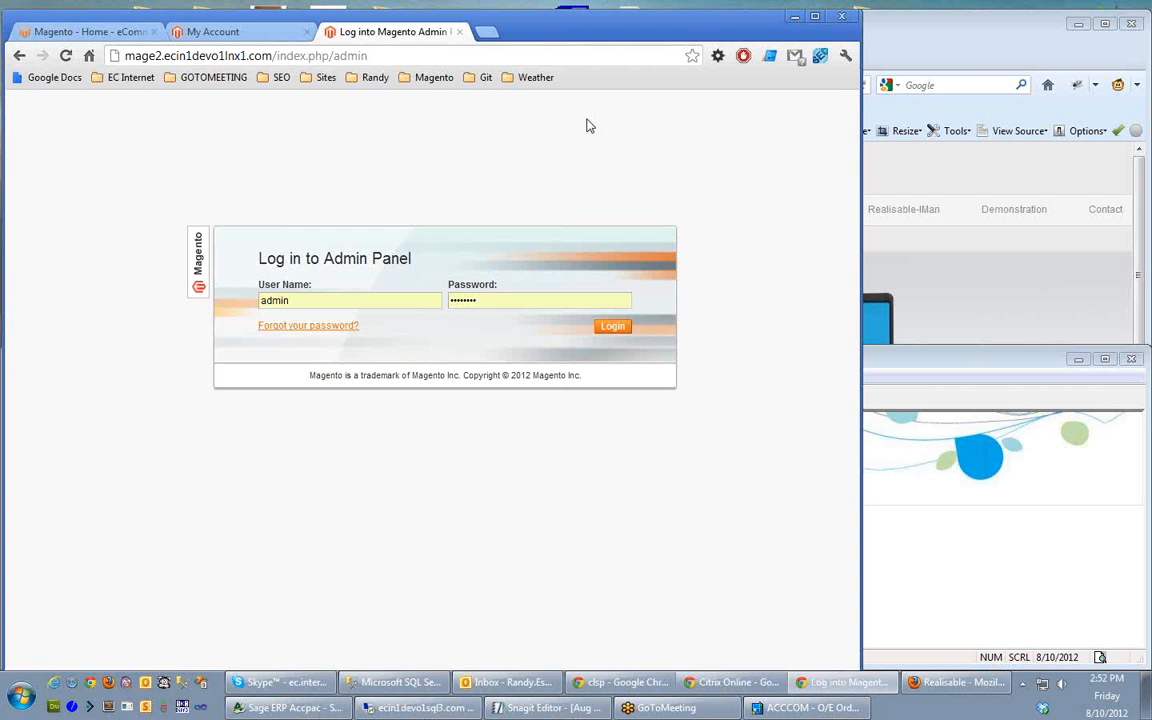
pyautogui.click(612, 326)
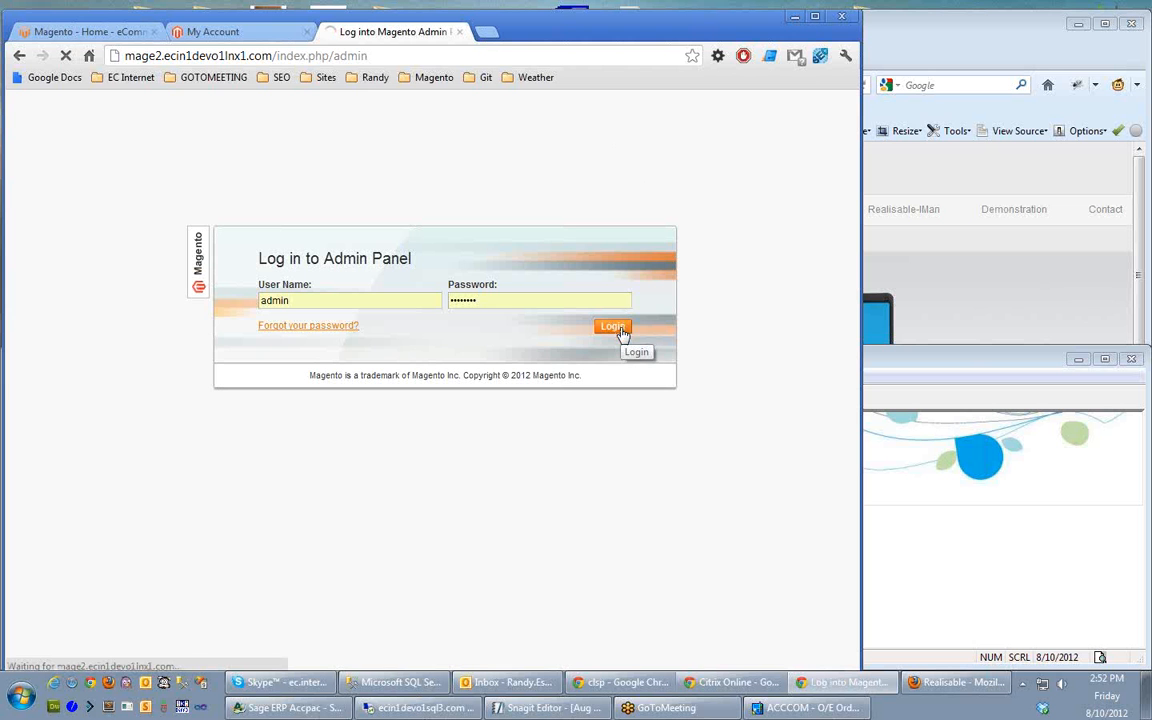
pyautogui.click(612, 326)
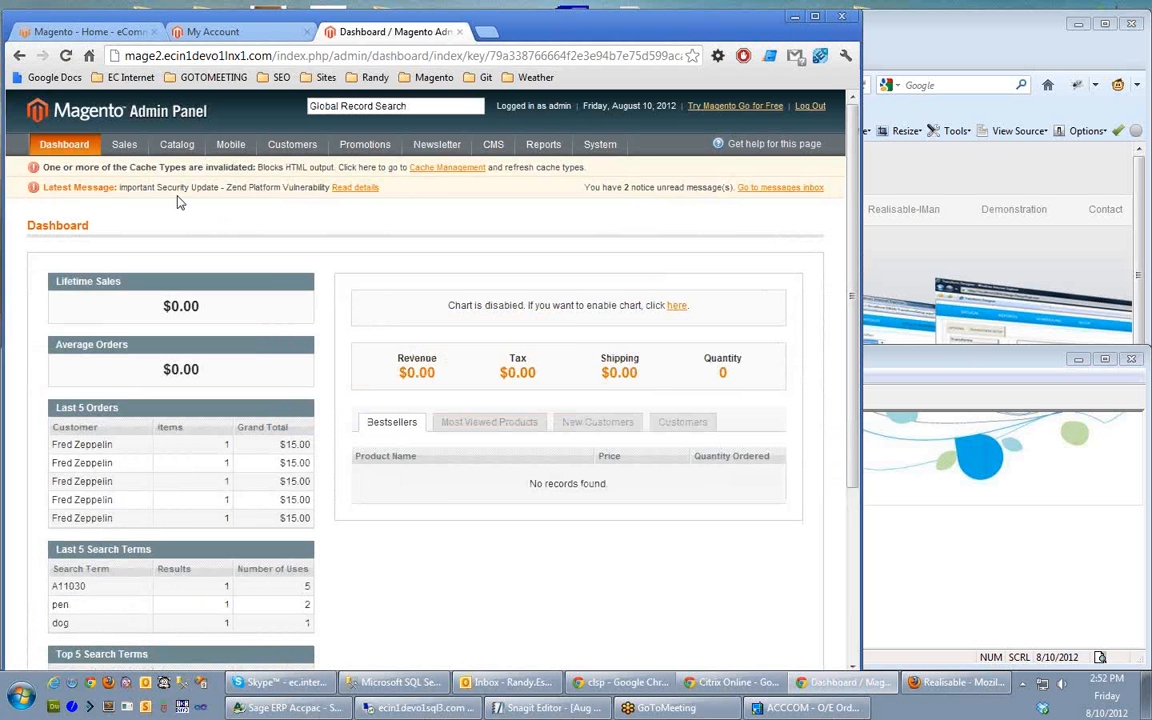
# - Show the Sales > Orders list with orders marked Shipped at $15.00
pyautogui.click(124, 144)
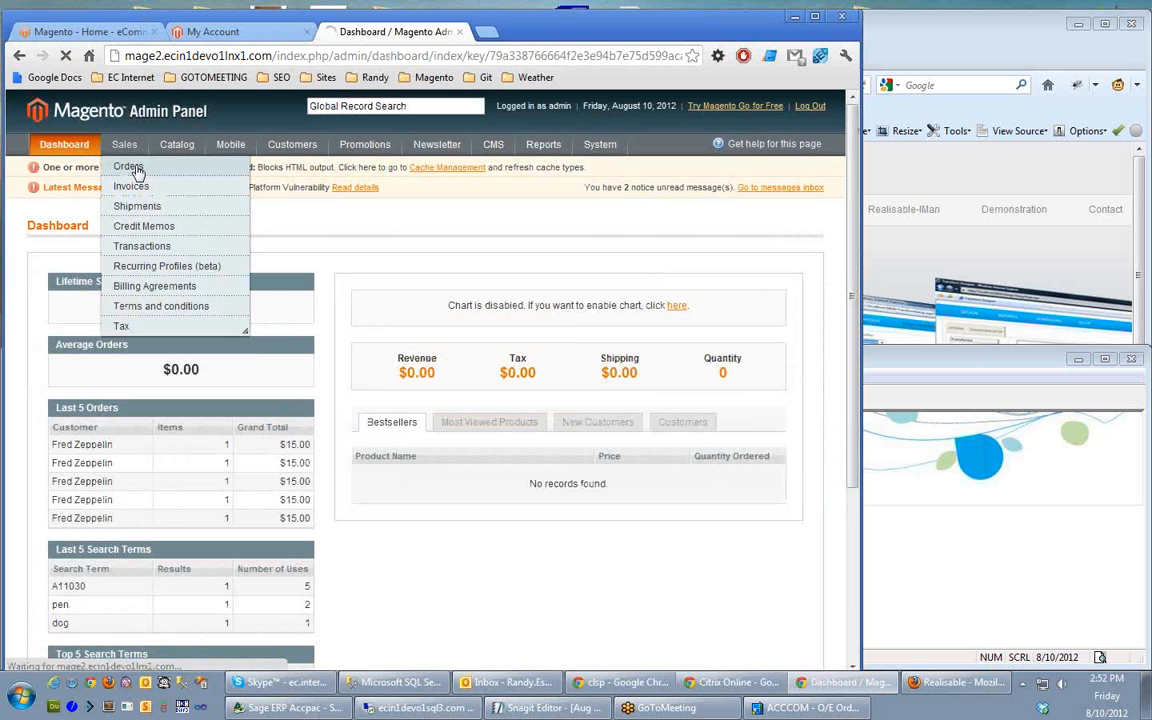
pyautogui.click(128, 166)
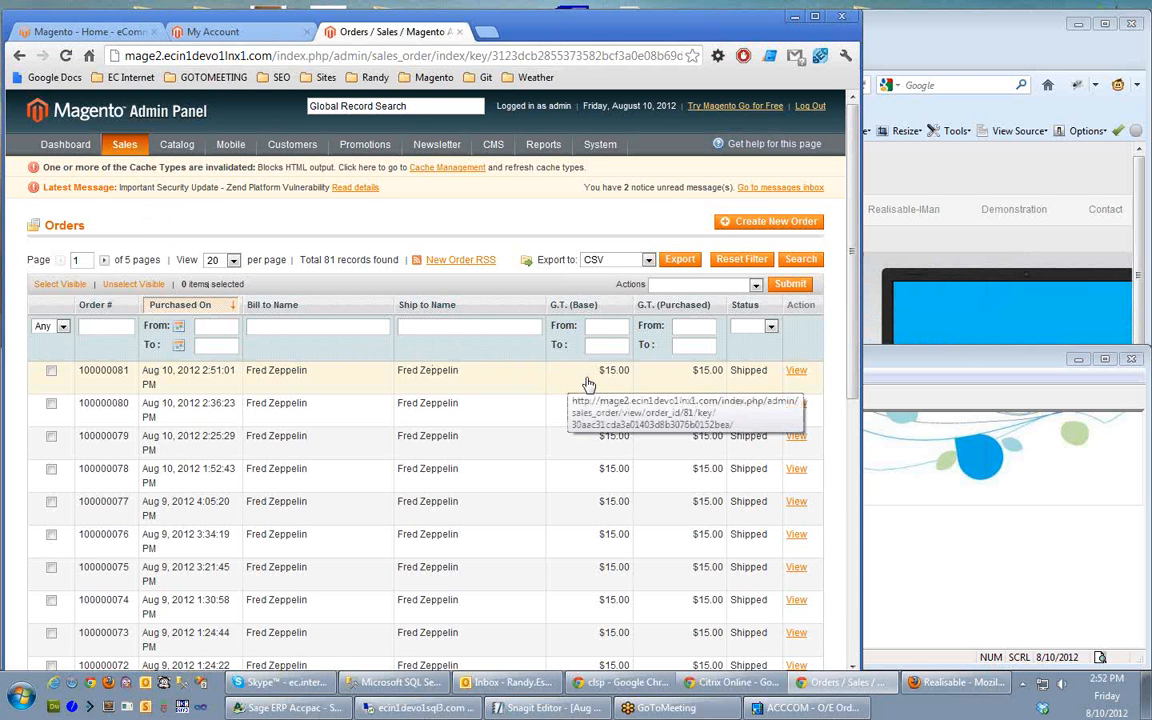
pyautogui.moveTo(640, 384)
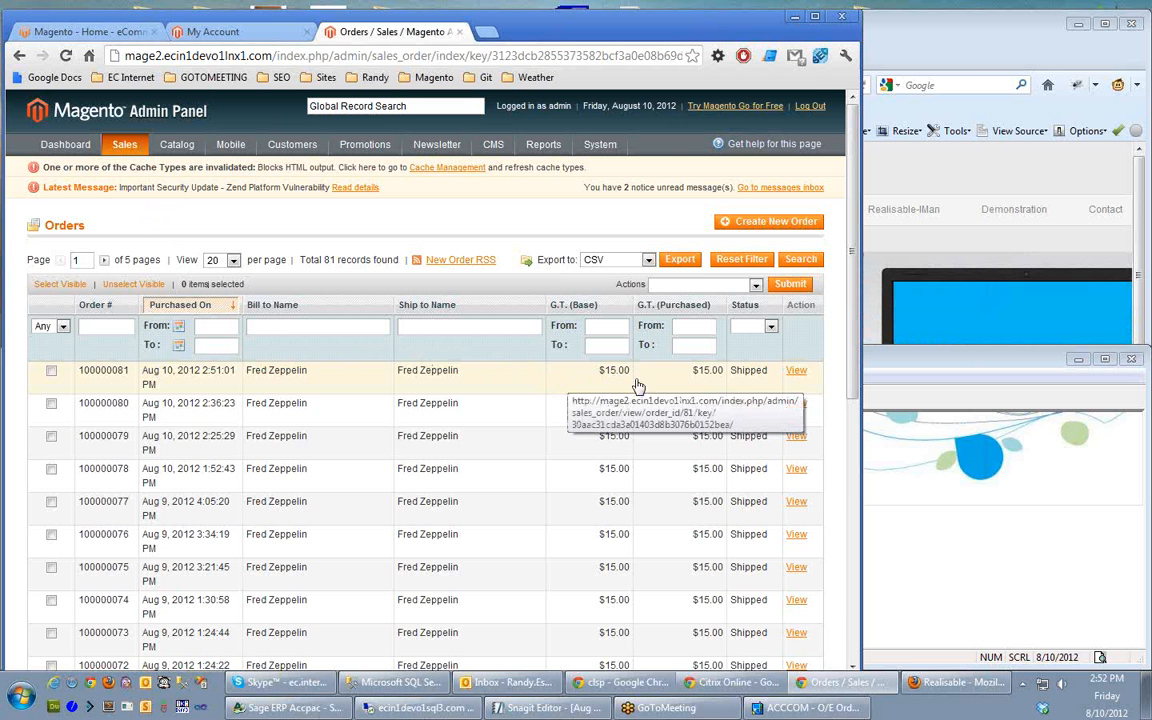
pyautogui.click(796, 370)
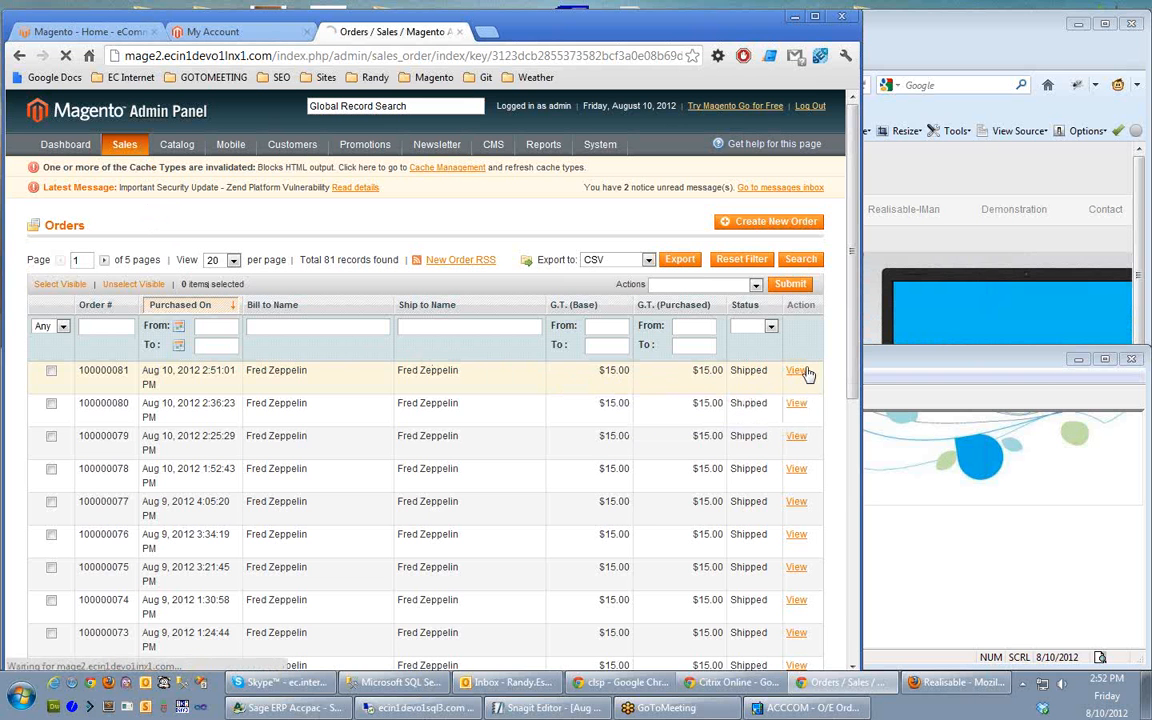
# - View order 100000081's Shipped status, items and Comments History in the admin
pyautogui.click(796, 370)
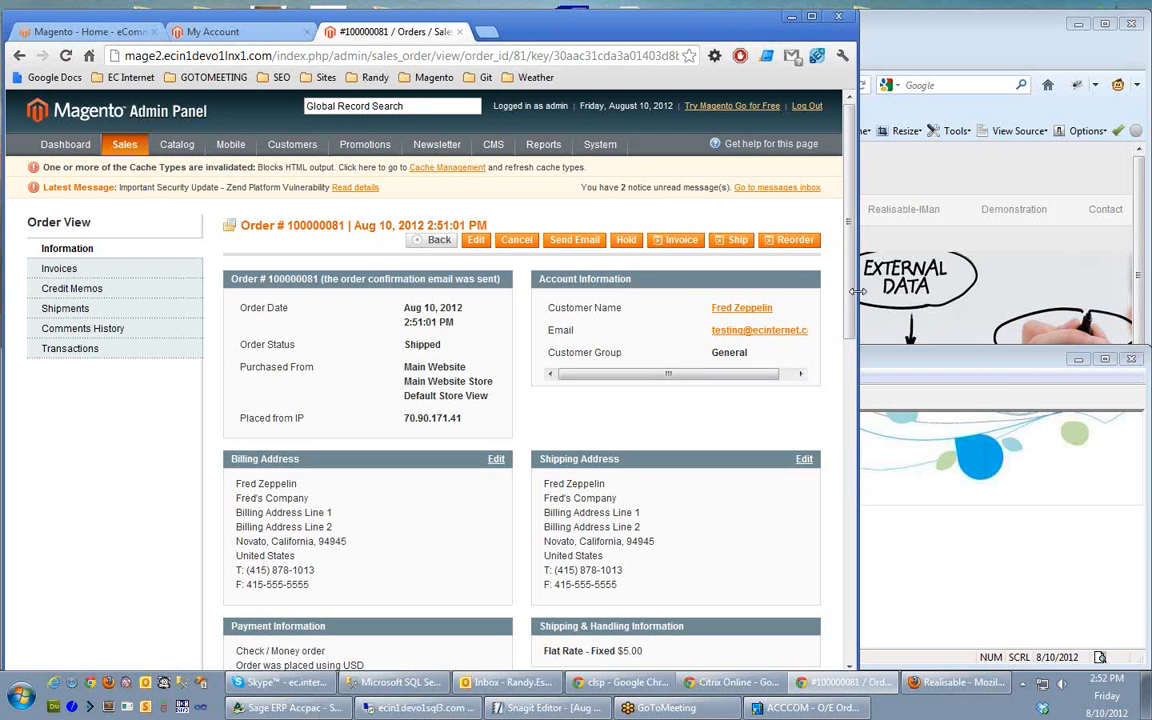
pyautogui.scroll(-3)
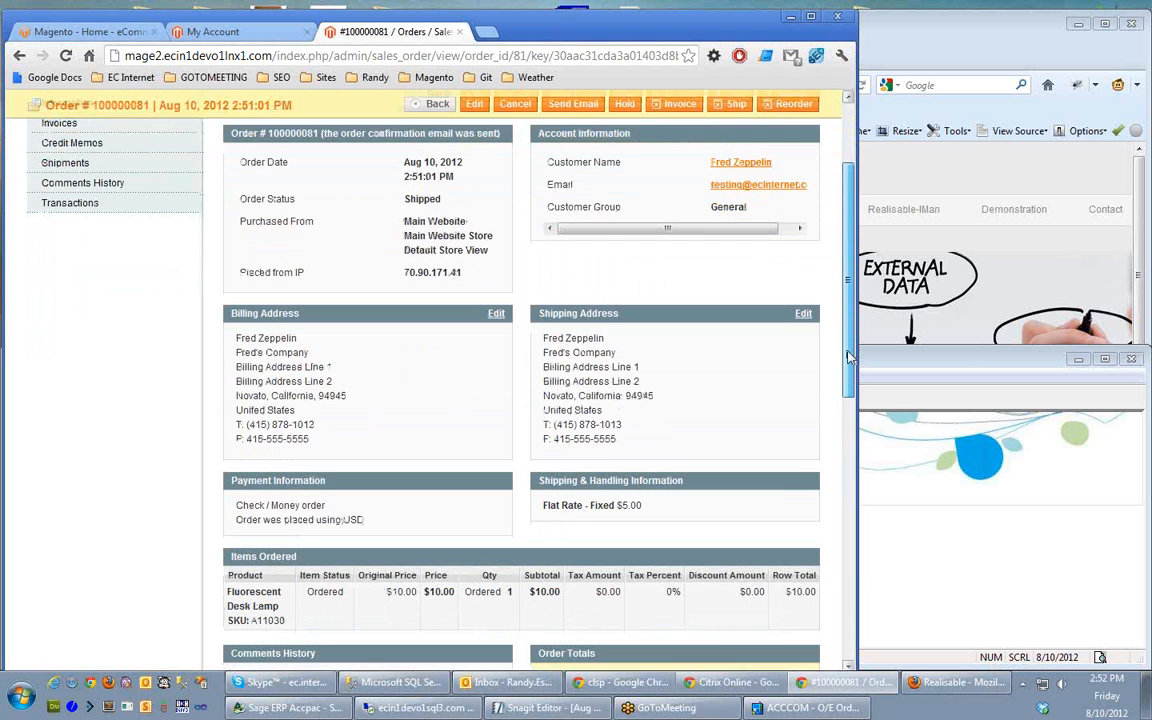
pyautogui.scroll(-3)
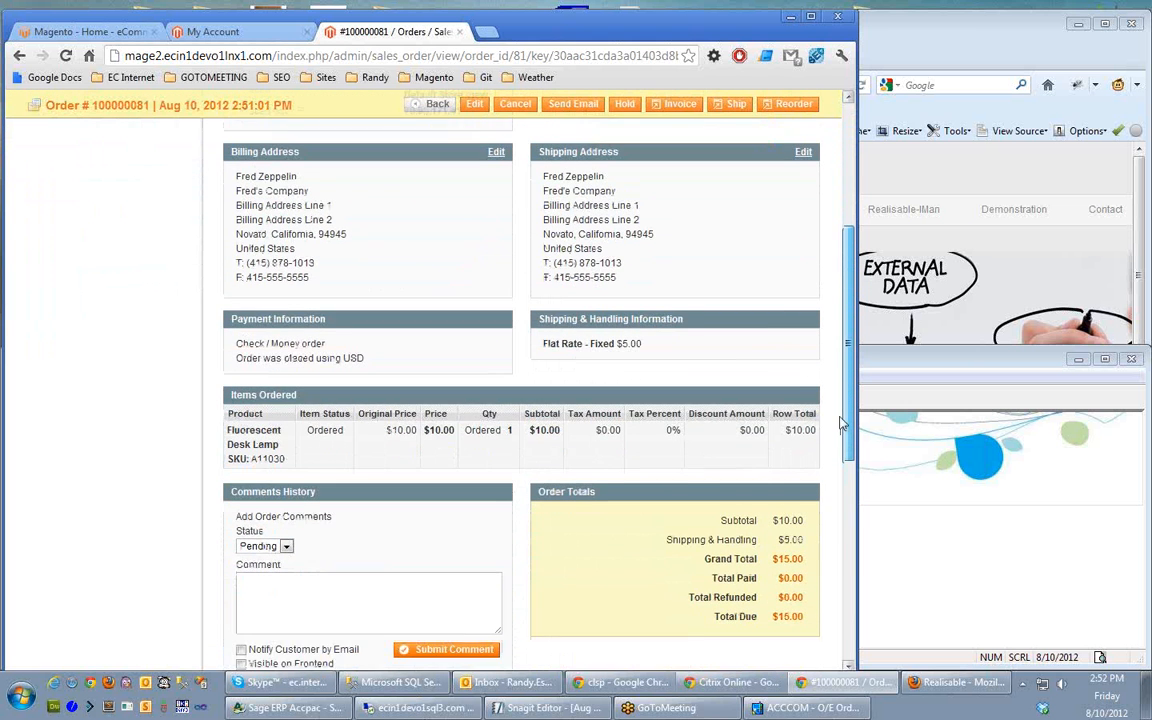
pyautogui.scroll(-3)
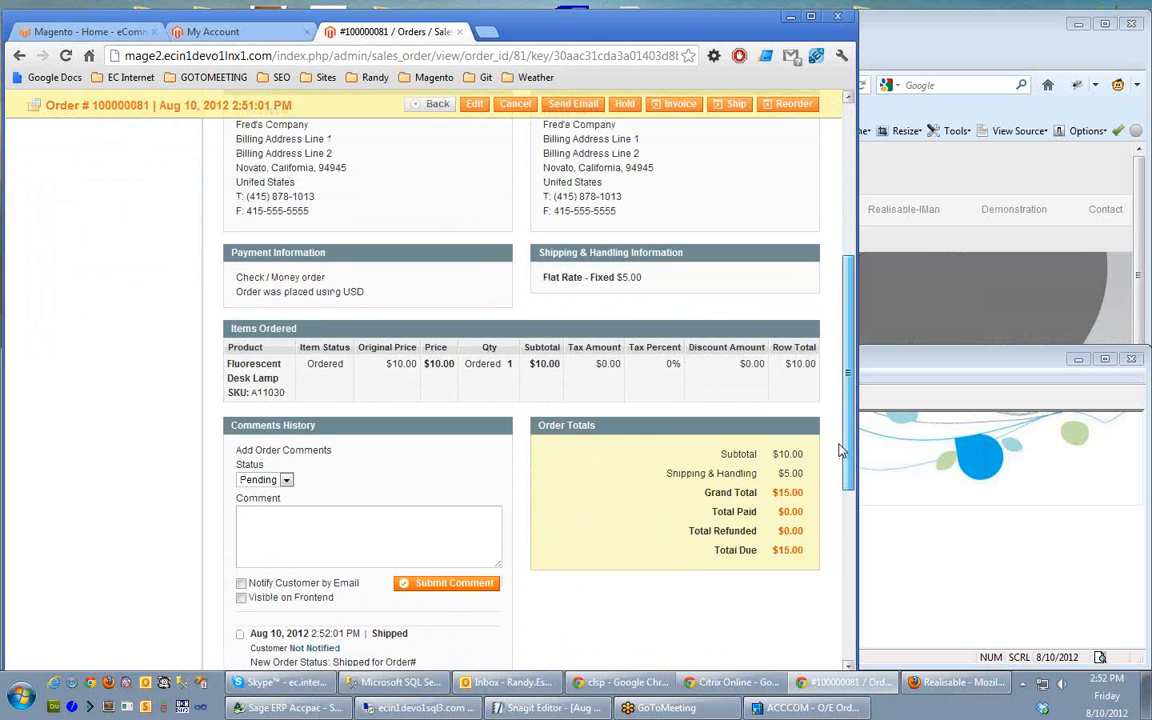
pyautogui.scroll(-3)
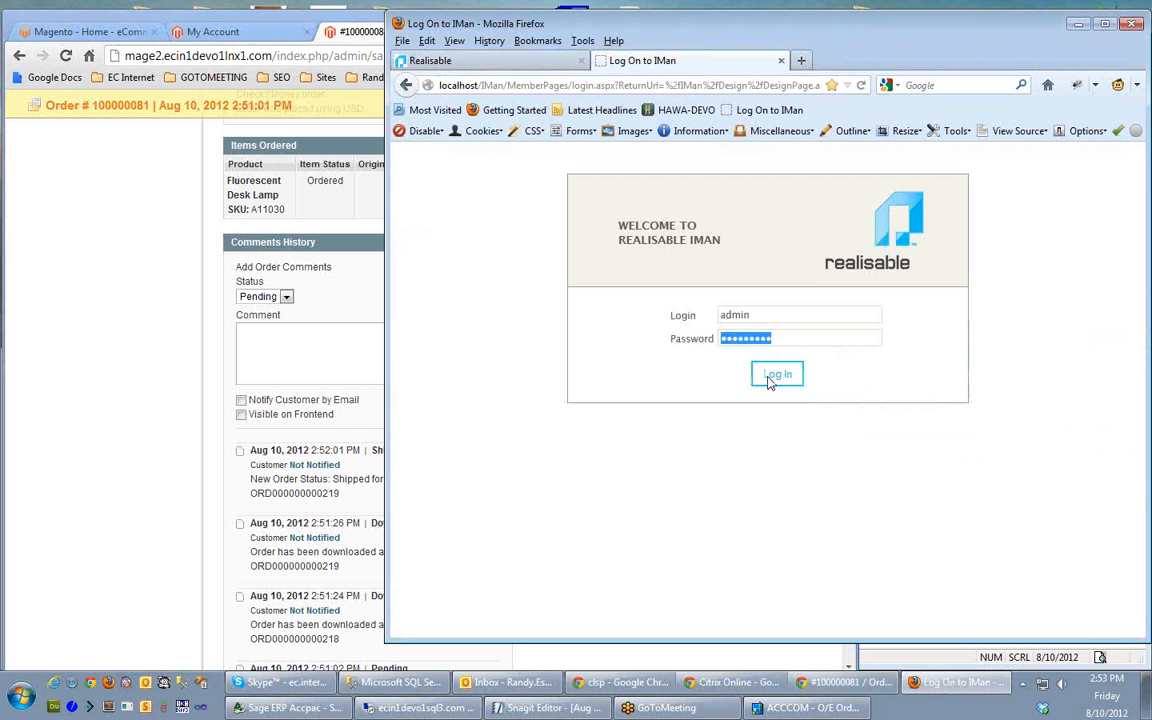
# - Sign in to iMan and load the 'demo - Magento pull Demo' job
pyautogui.click(776, 374)
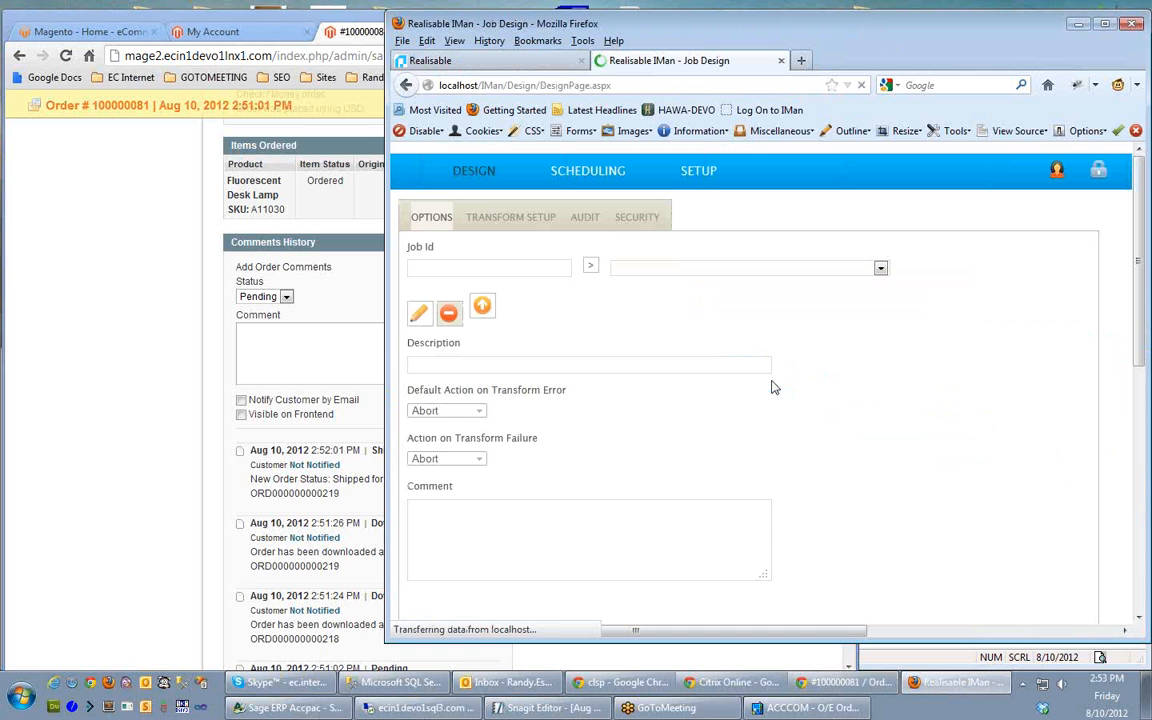
pyautogui.click(880, 268)
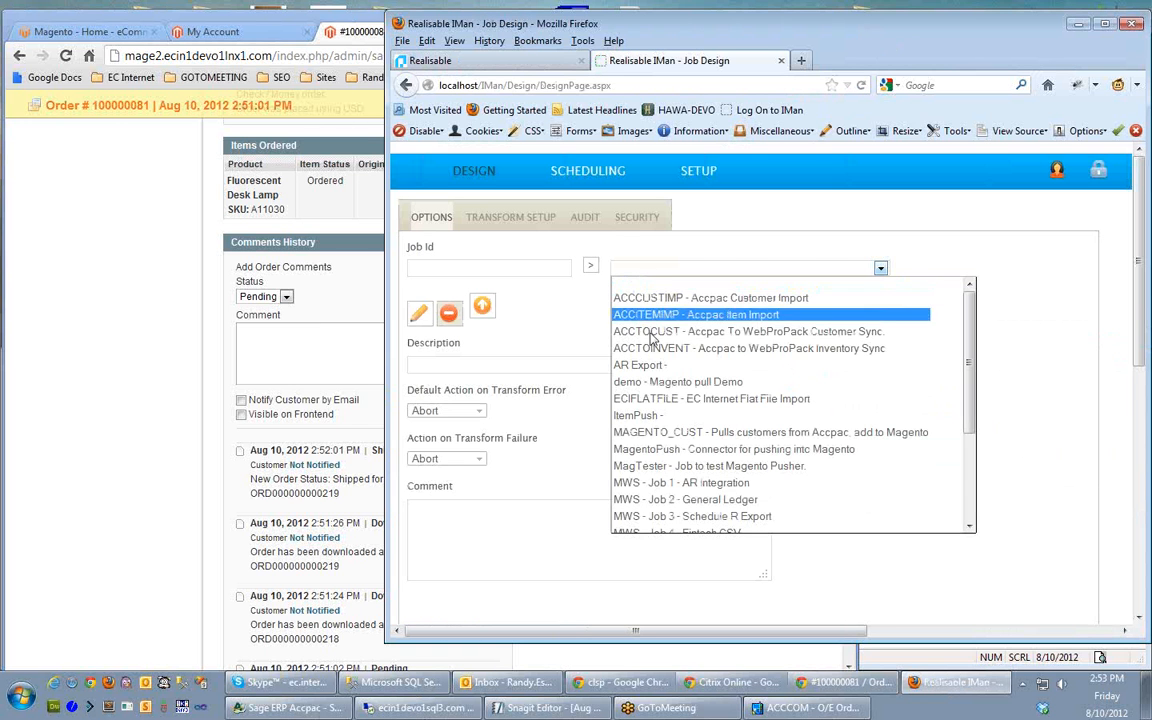
pyautogui.click(678, 380)
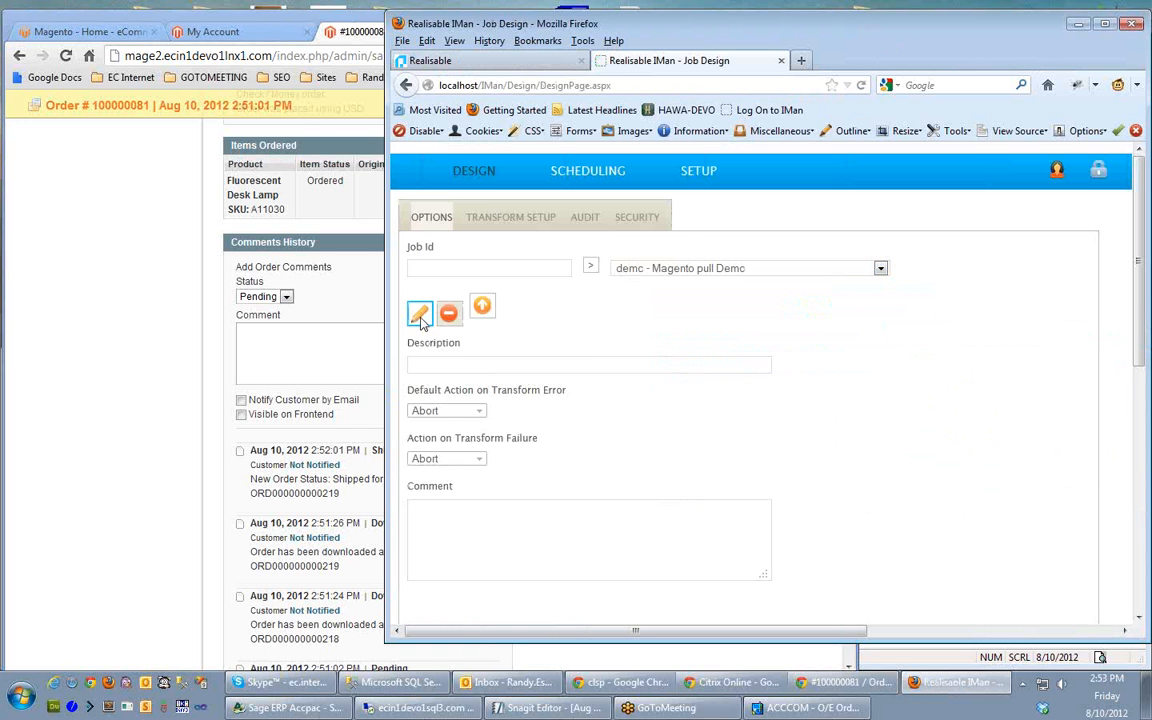
pyautogui.click(420, 312)
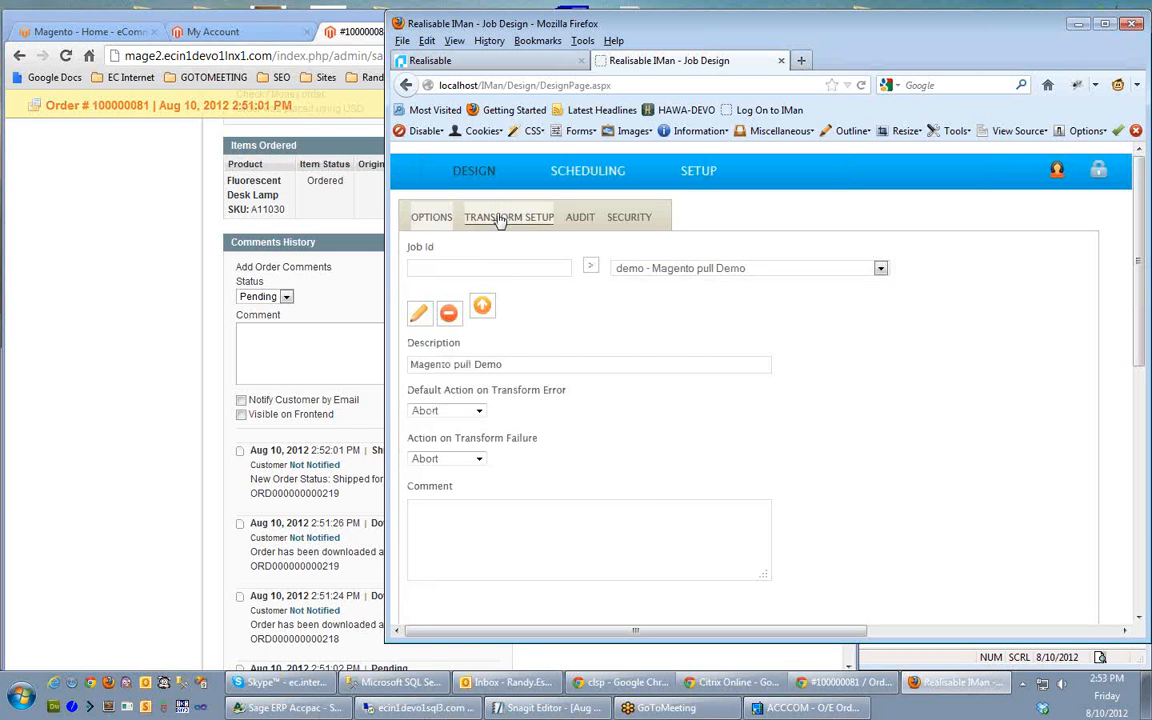
# - Display the job's Transform Setup diagram of connected transform steps
pyautogui.click(508, 216)
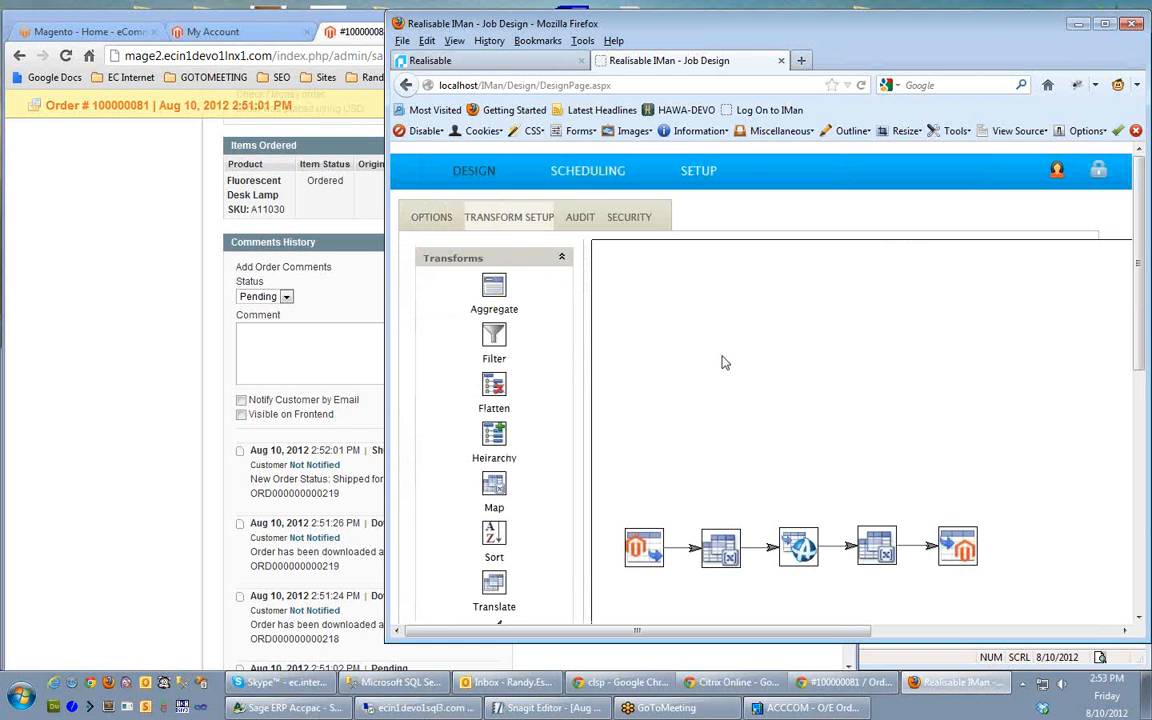
pyautogui.moveTo(734, 364)
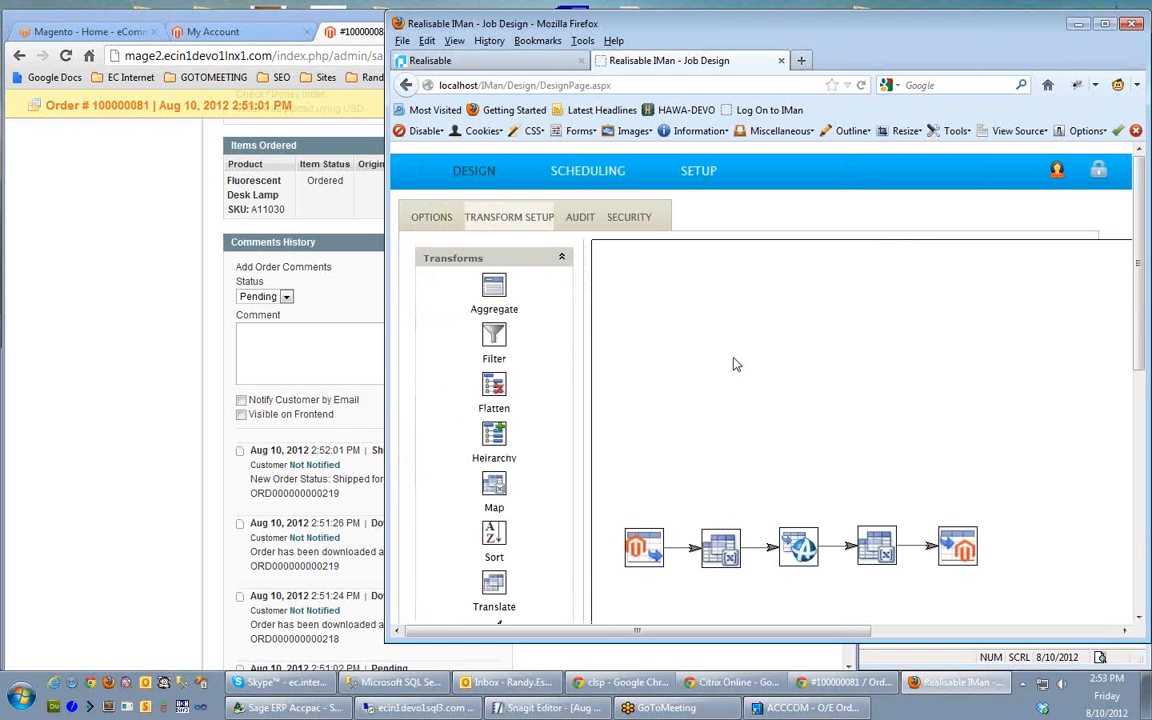
pyautogui.scroll(-3)
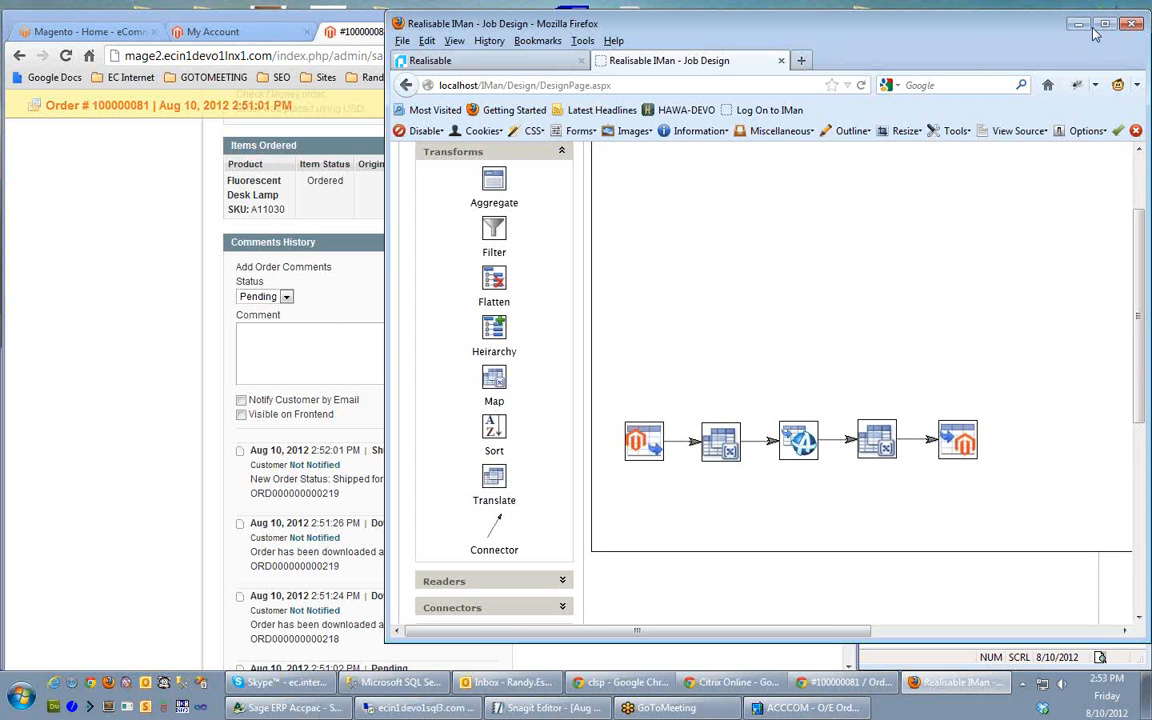
# - Maximize the Firefox window so the Magento pull Demo transform flow fills the screen
pyautogui.click(1104, 24)
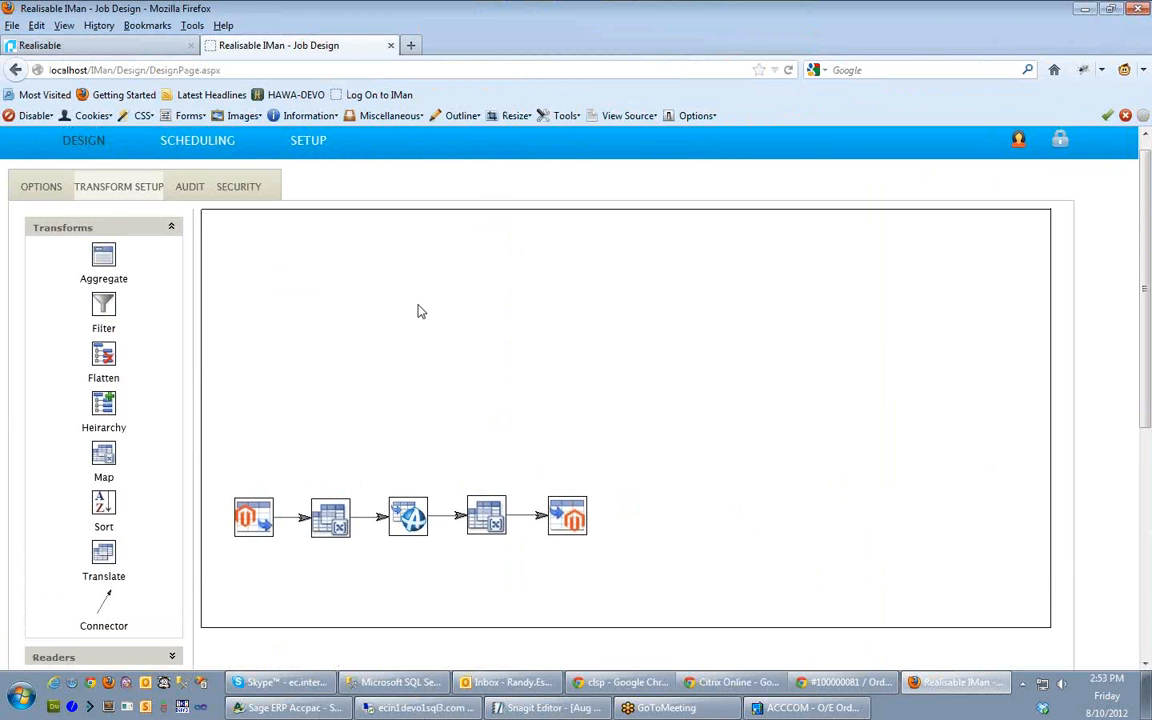
pyautogui.moveTo(284, 560)
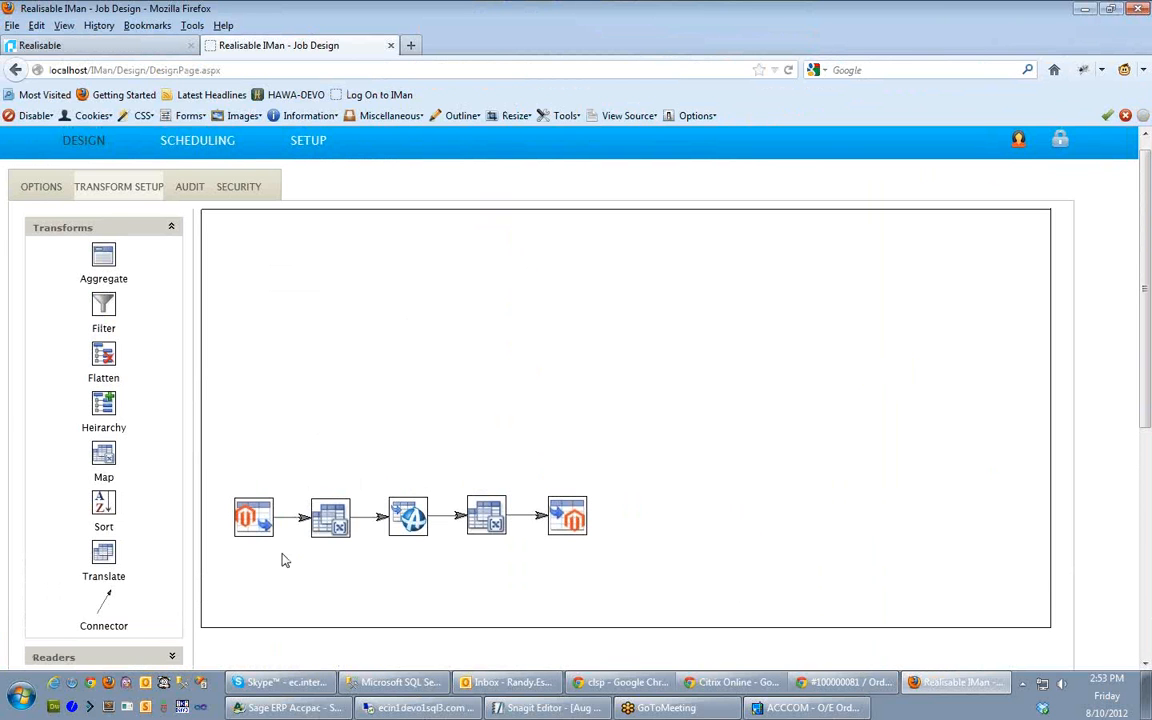
pyautogui.moveTo(254, 556)
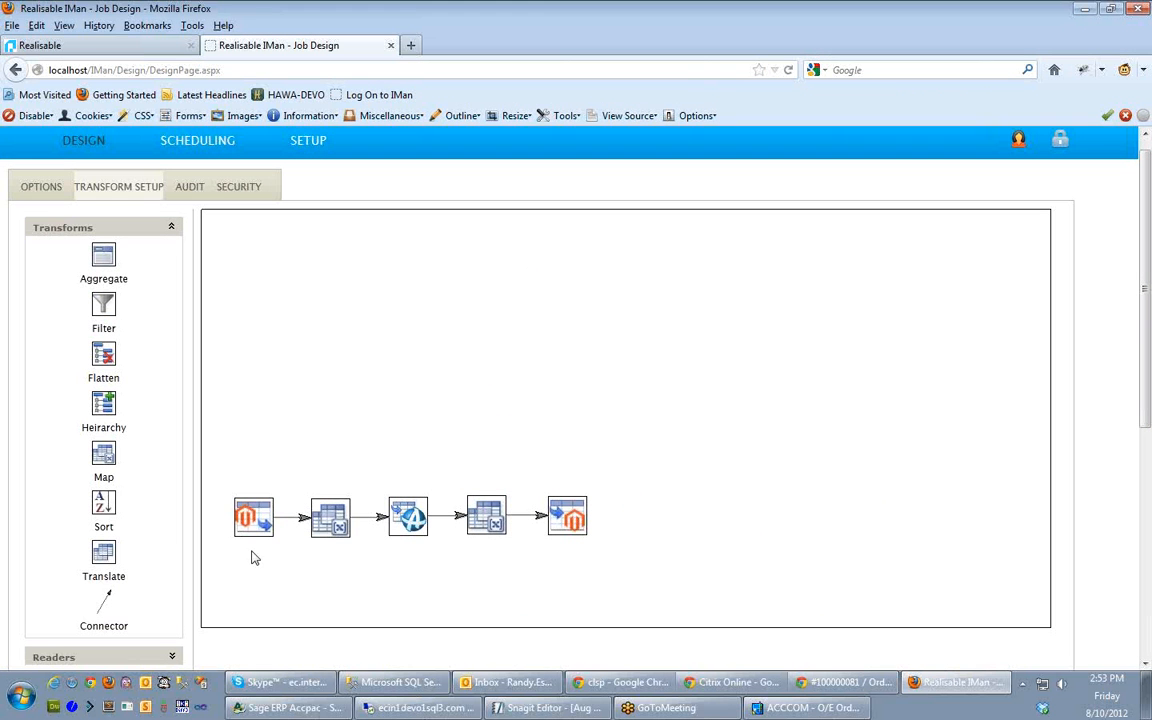
pyautogui.moveTo(350, 572)
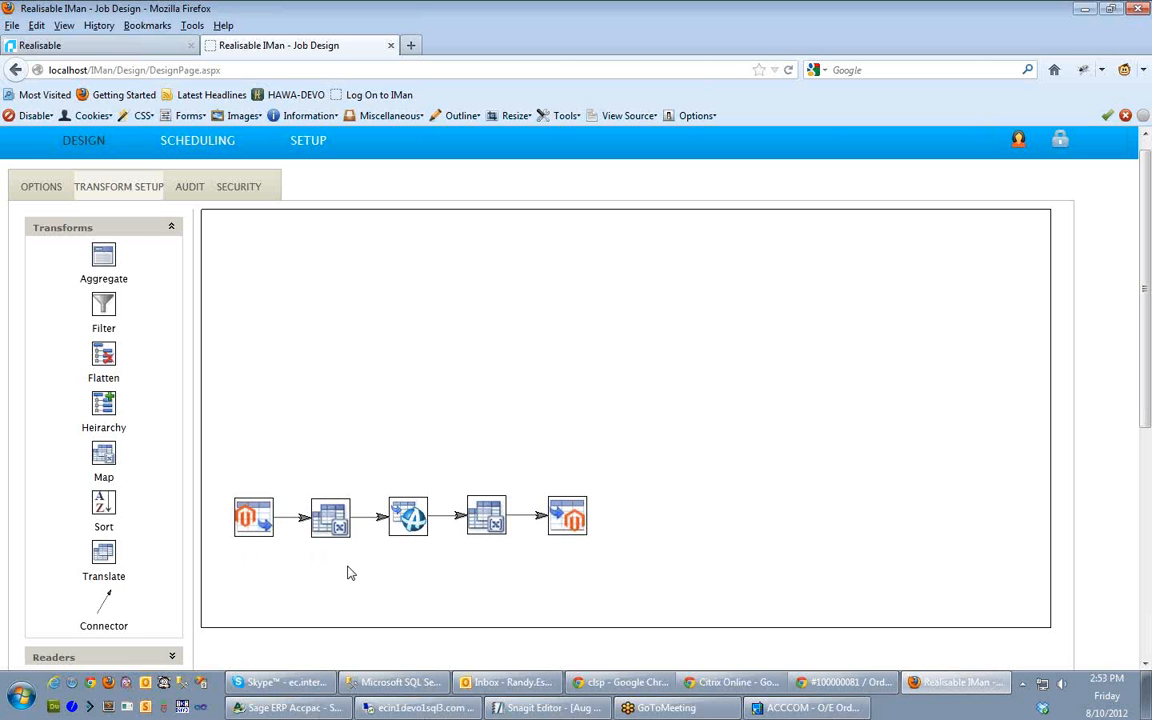
pyautogui.moveTo(336, 528)
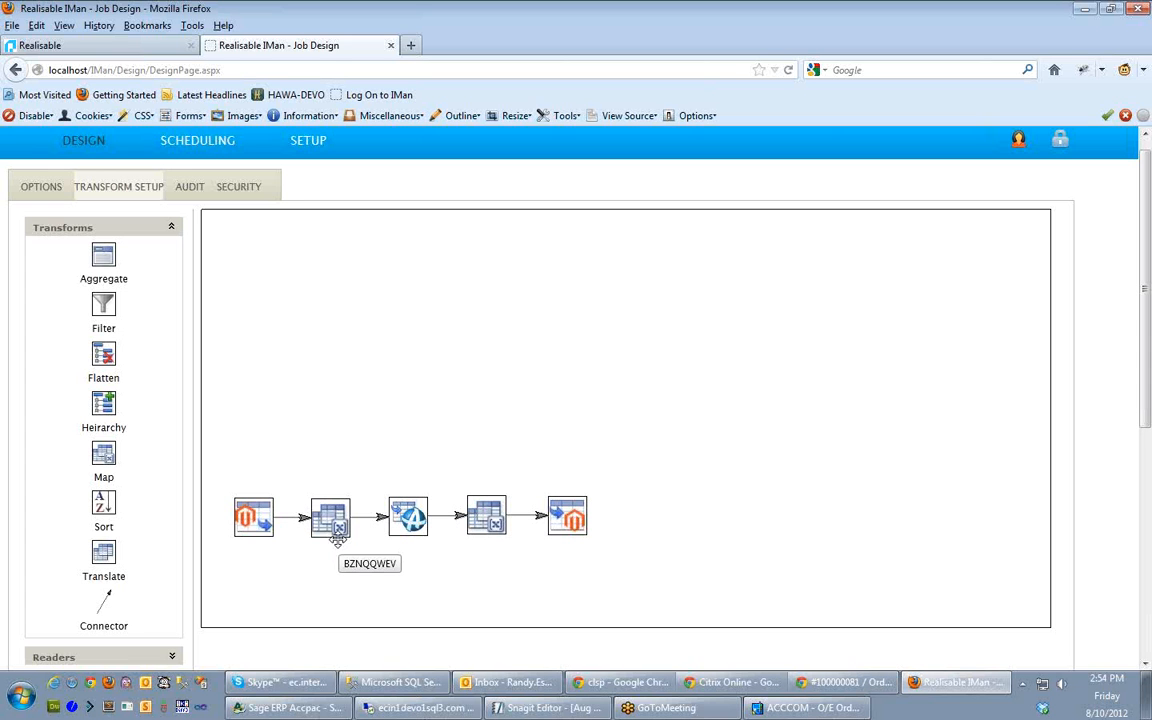
pyautogui.moveTo(396, 584)
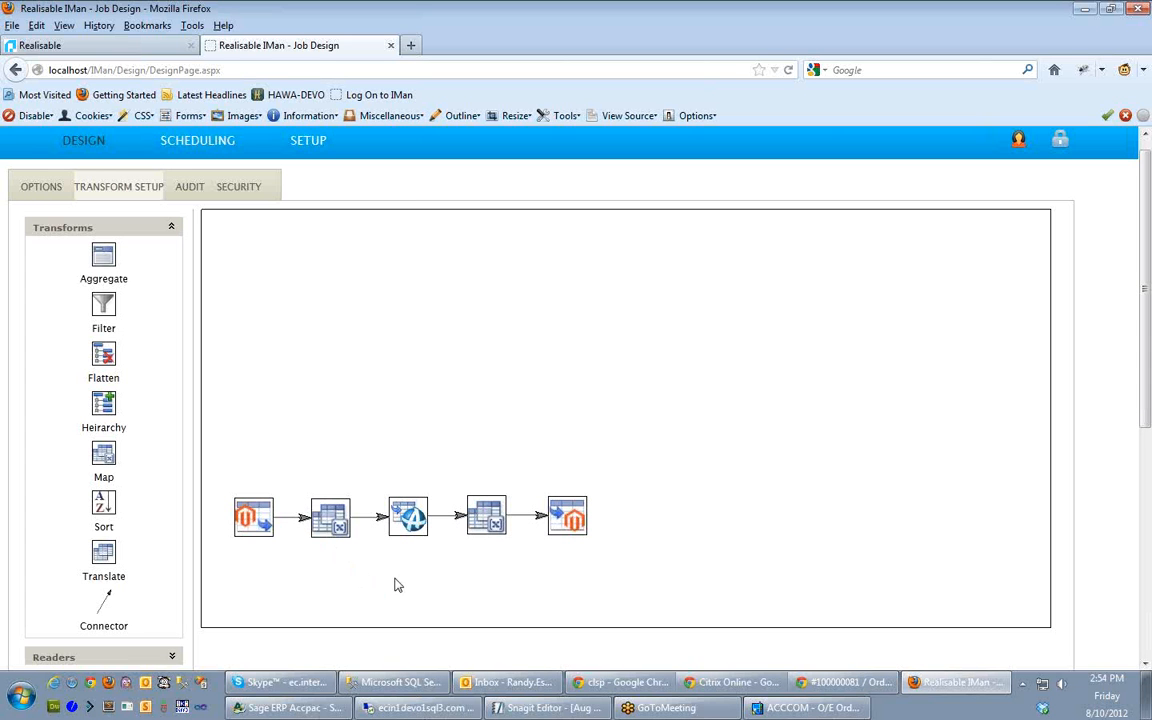
pyautogui.moveTo(416, 552)
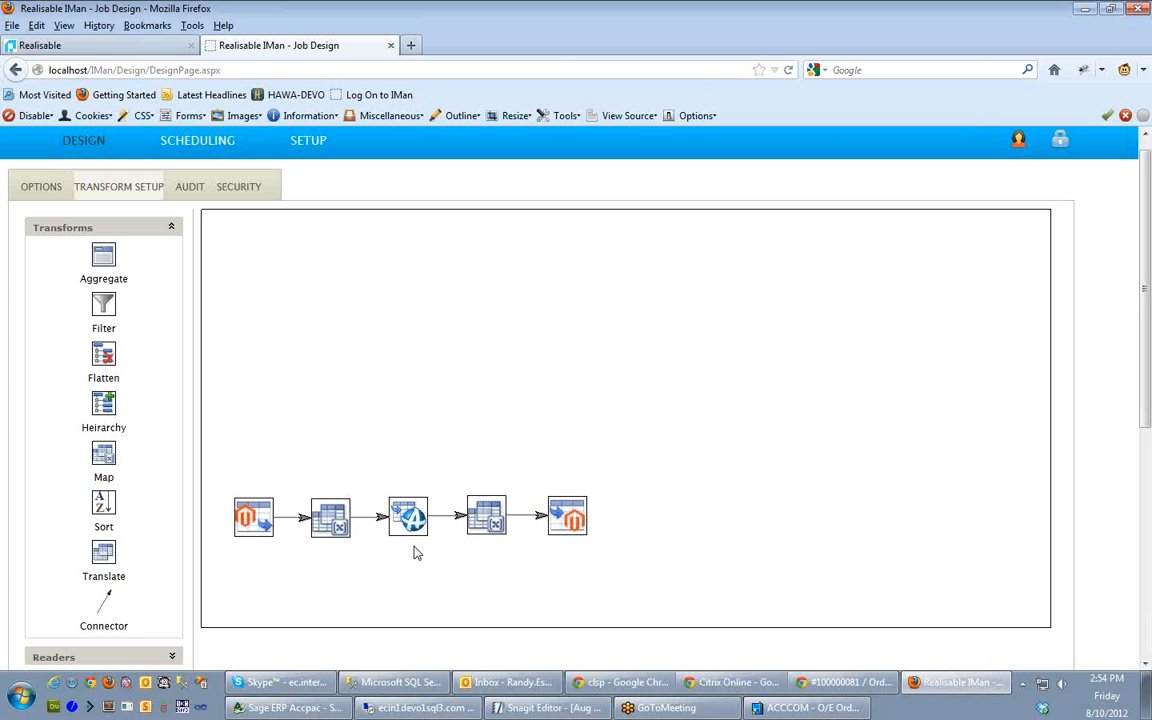
pyautogui.moveTo(422, 556)
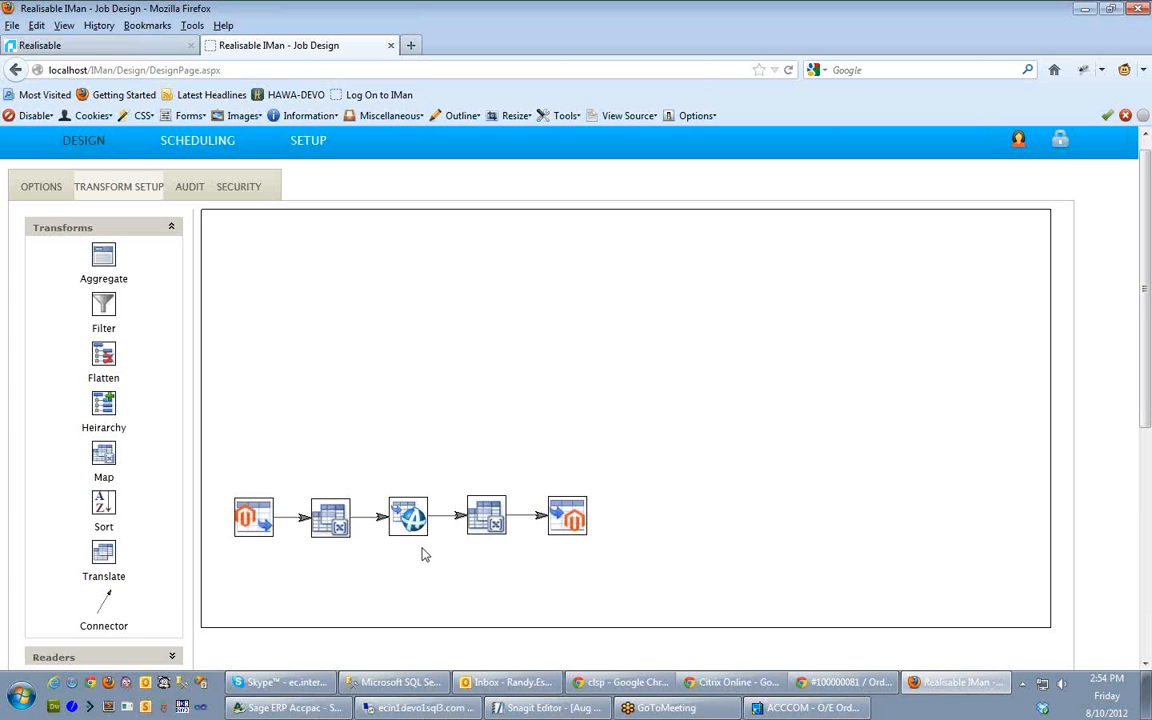
pyautogui.moveTo(480, 560)
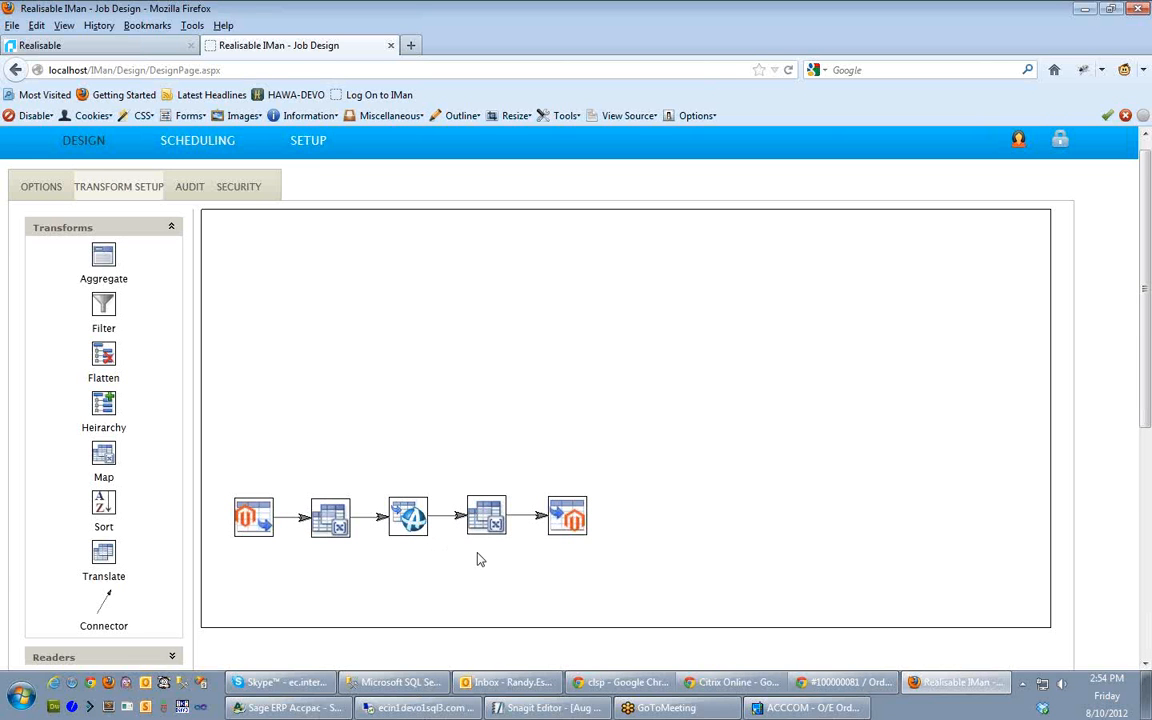
pyautogui.moveTo(544, 548)
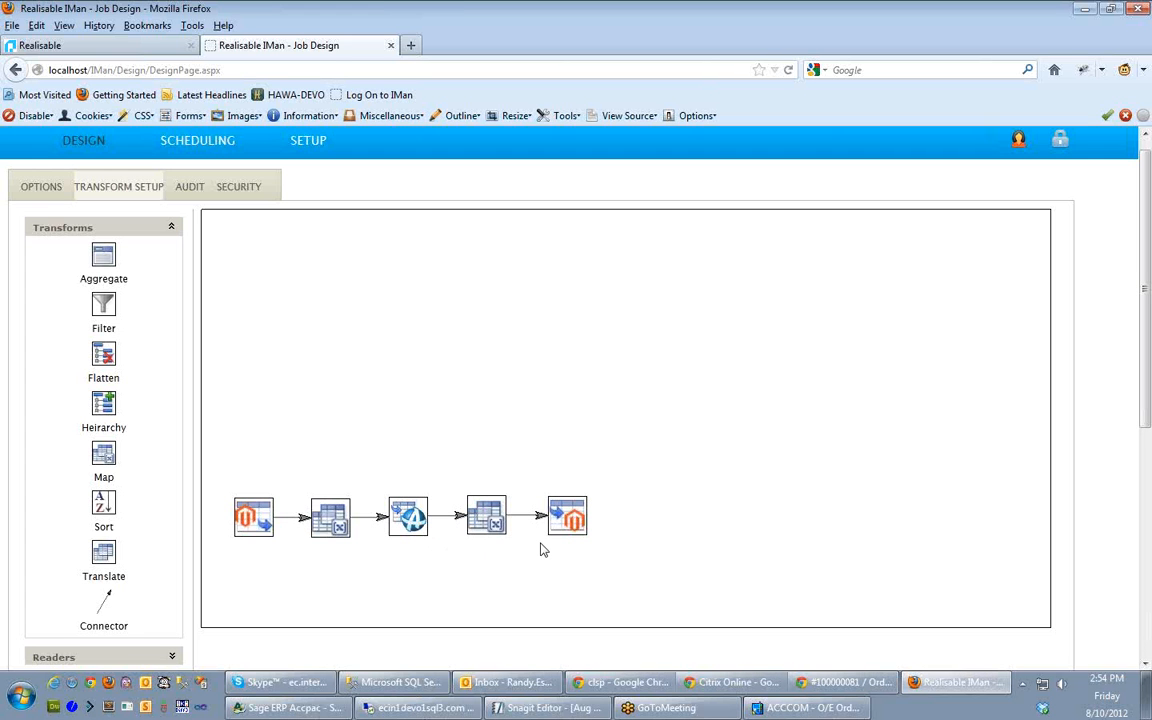